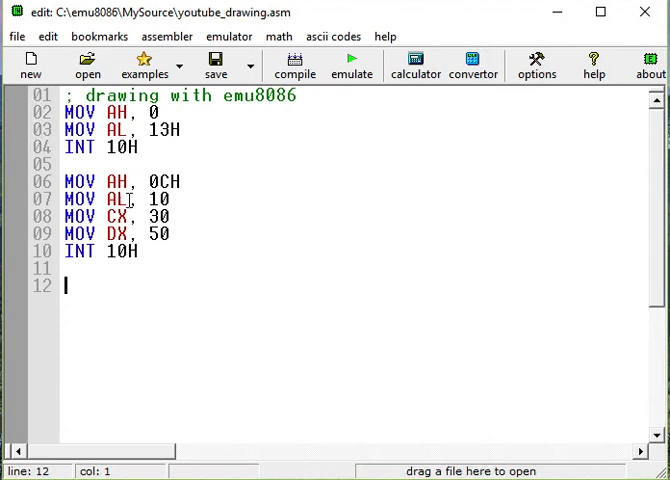
mouse_move(222, 98)
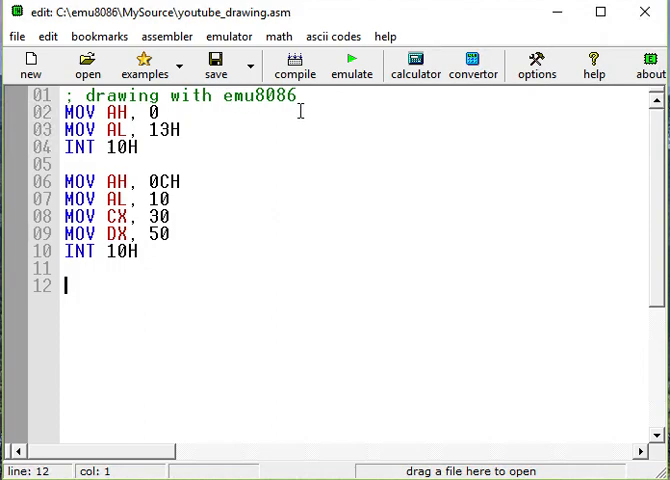
Compile and run the pixel-plotting program in the emulator until it halts.
click(352, 66)
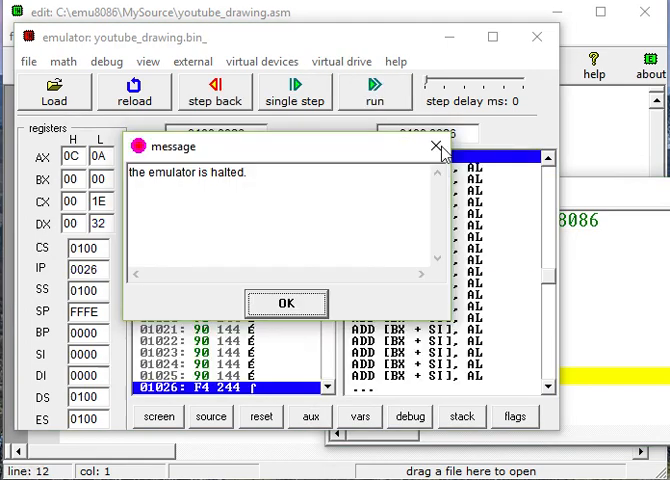
Dismiss the 'emulator is halted' message and close the emulator to return to the source.
click(286, 304)
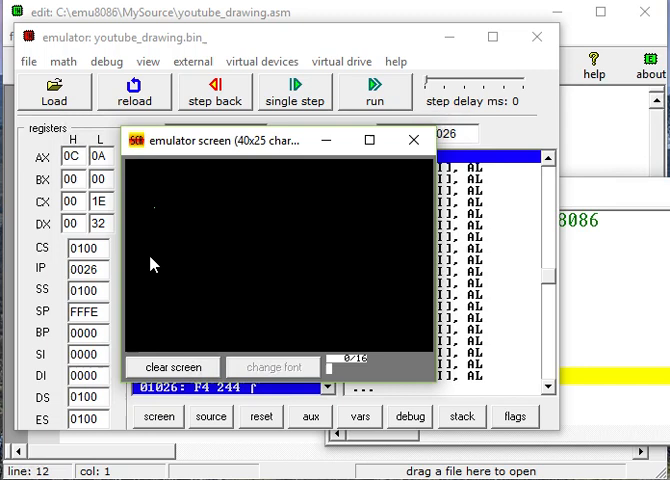
mouse_move(176, 246)
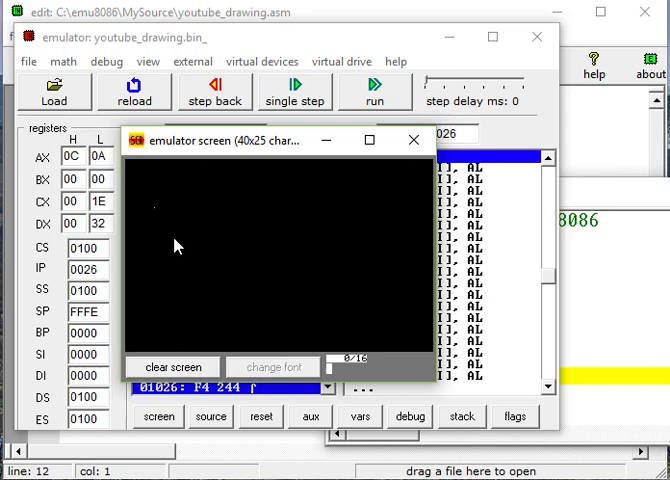
mouse_move(156, 212)
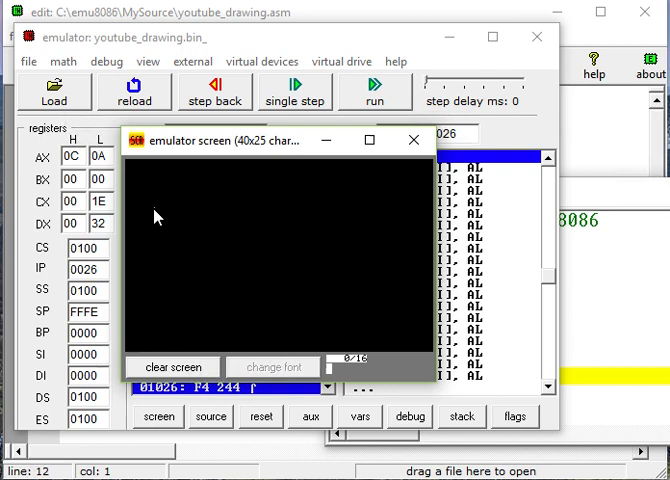
mouse_move(196, 220)
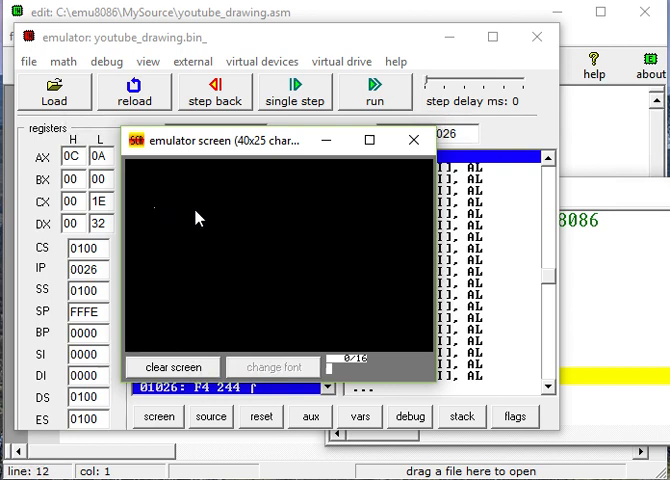
mouse_move(244, 220)
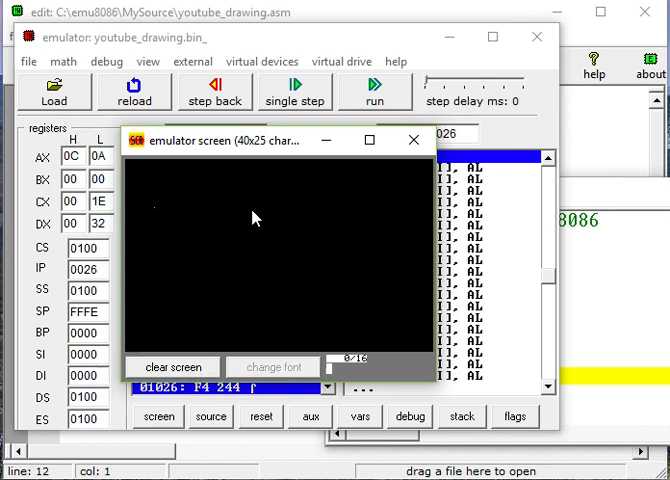
mouse_move(184, 314)
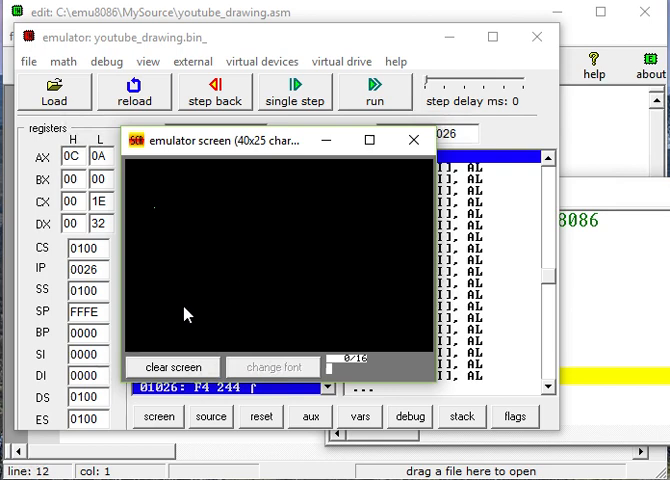
mouse_move(152, 214)
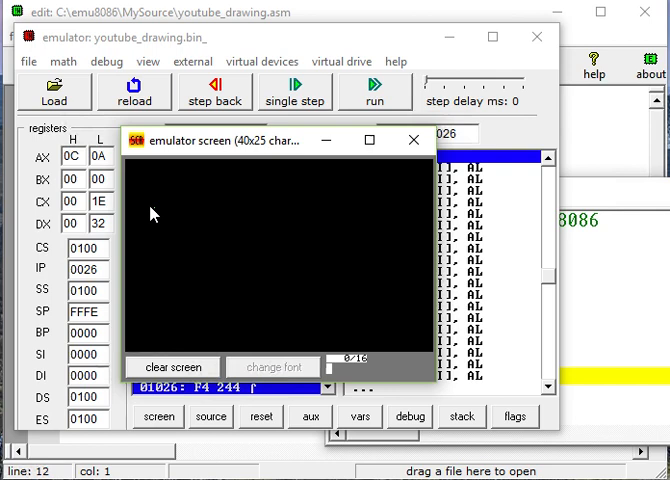
mouse_move(160, 216)
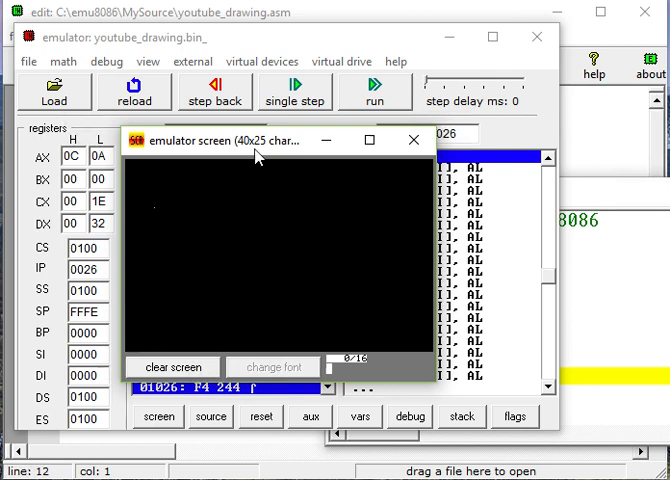
click(412, 140)
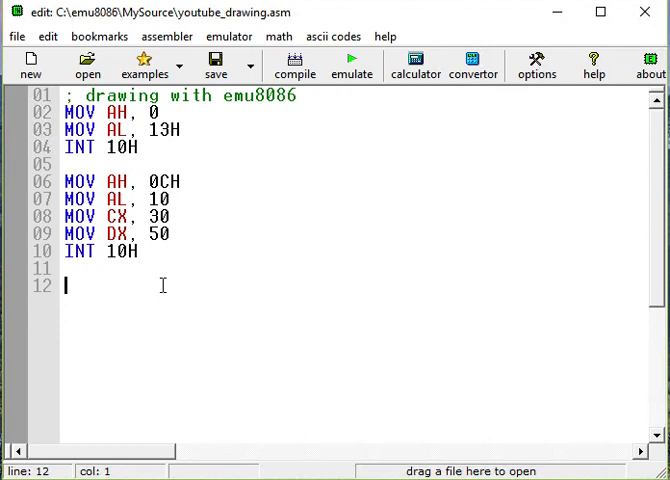
Add MOV BL, 70 followed by a firstline: label and an INT 10H call.
text(MOV)
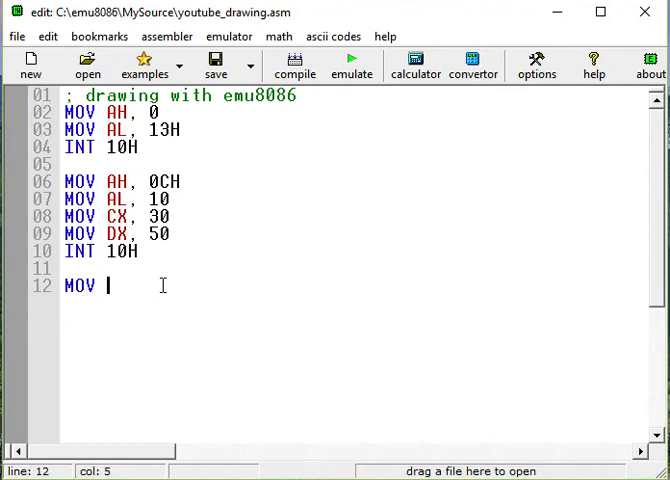
text(BL)
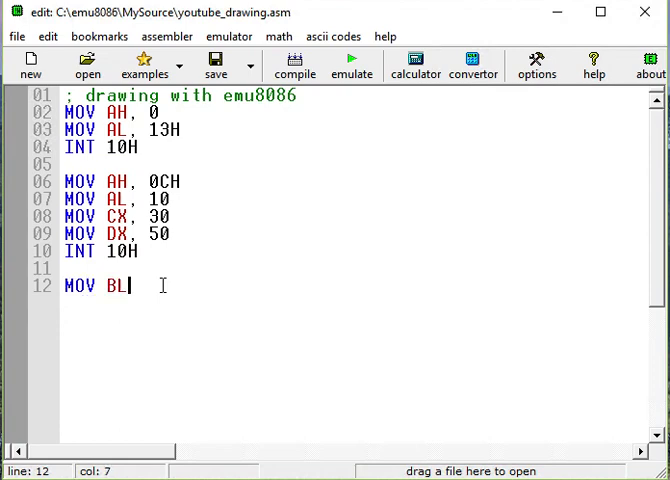
text(,)
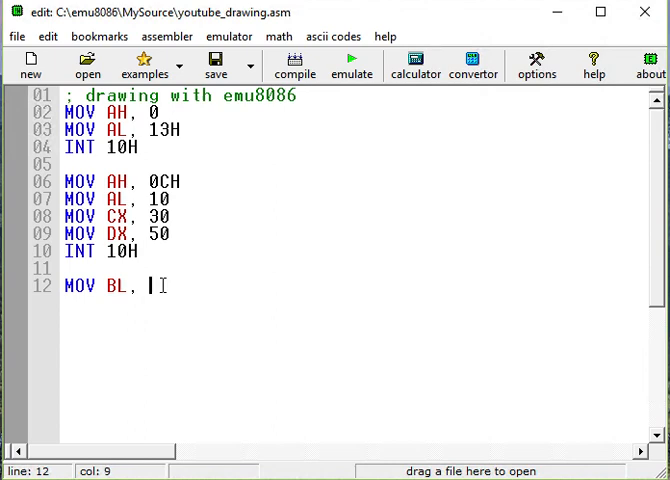
text(70)
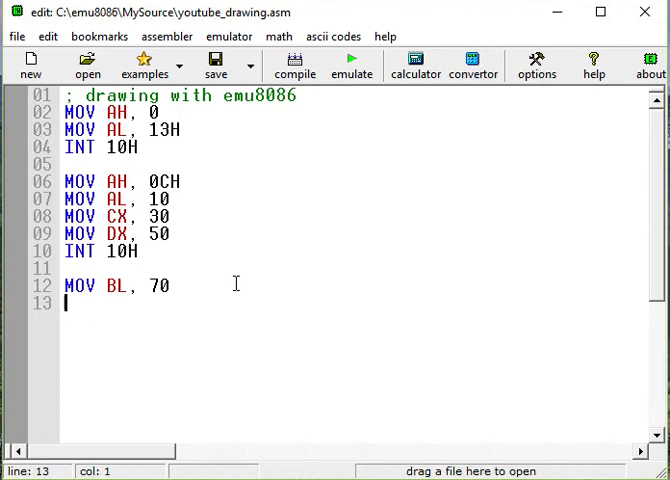
text(firs)
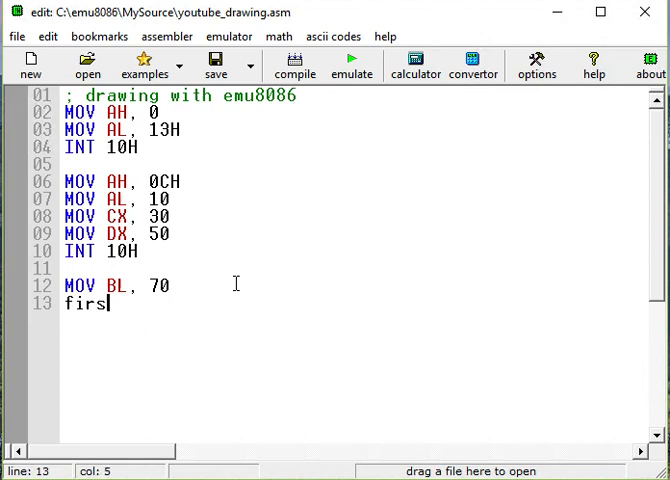
text(tline:)
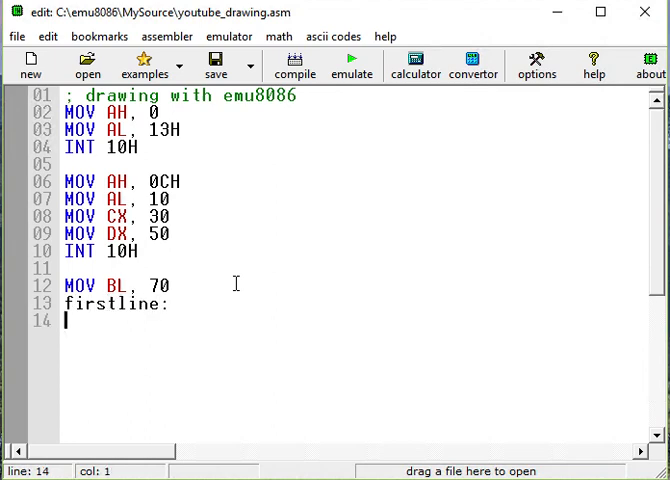
text(INT 10H)
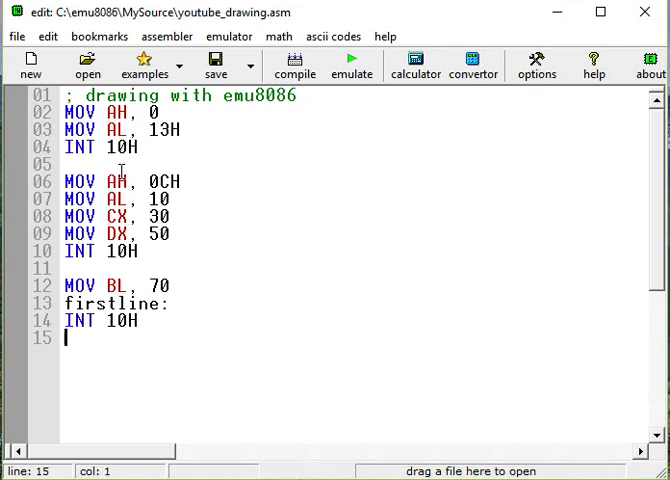
mouse_move(222, 176)
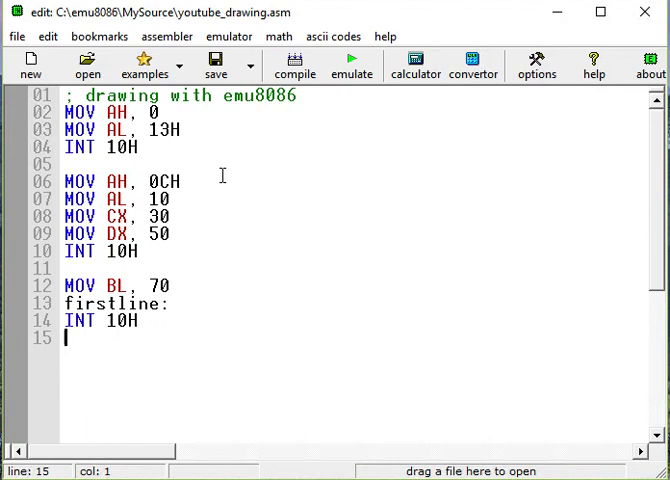
mouse_move(176, 320)
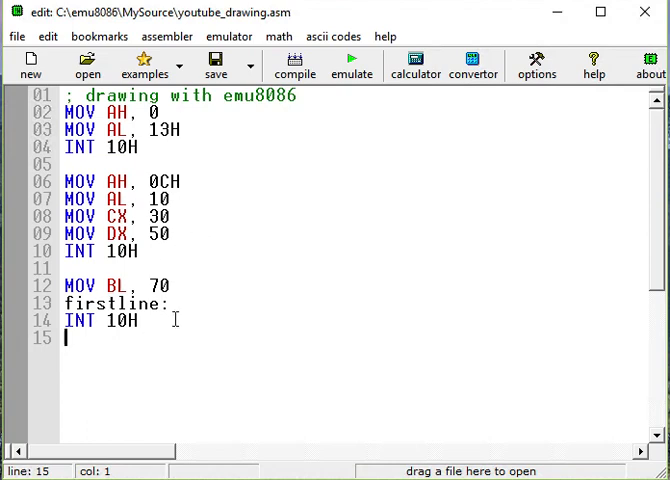
Add INC CX and JNZ firstline to loop back while nonzero.
text(INC CX)
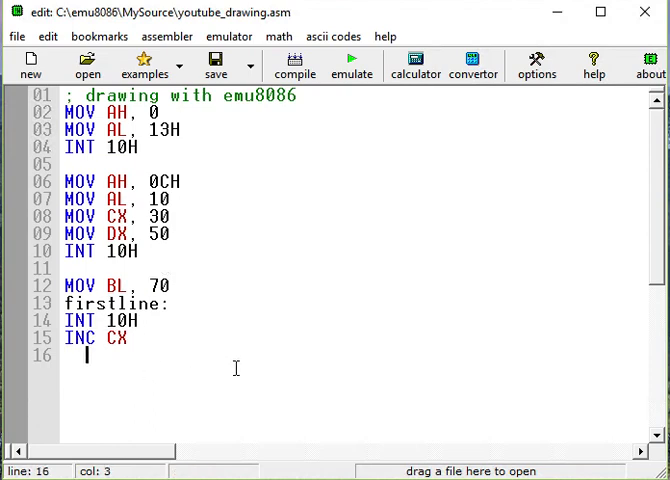
text(JNX)
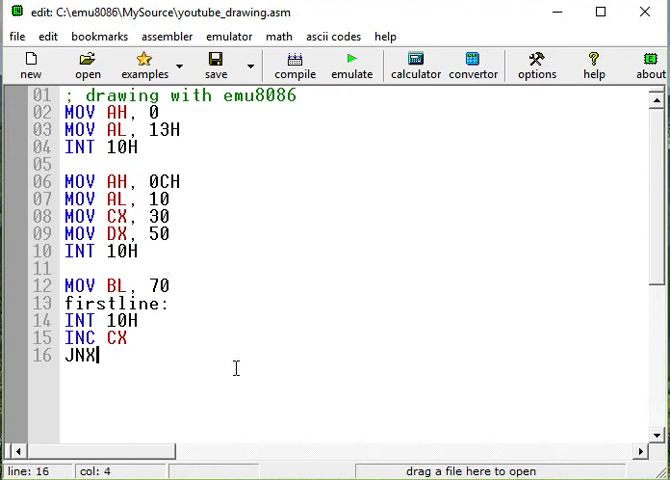
text(Z)
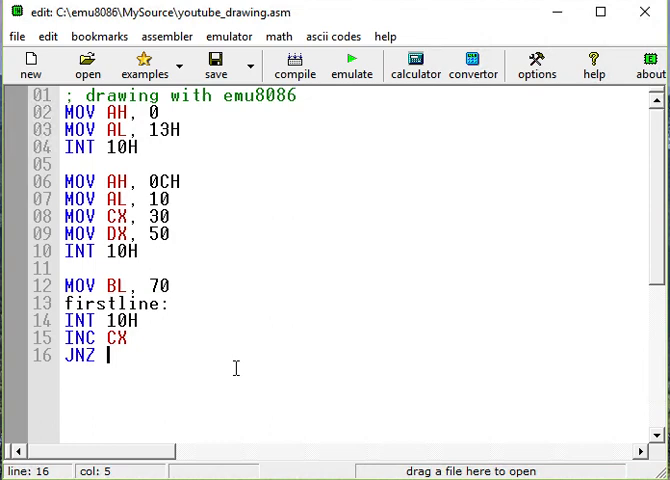
click(130, 302)
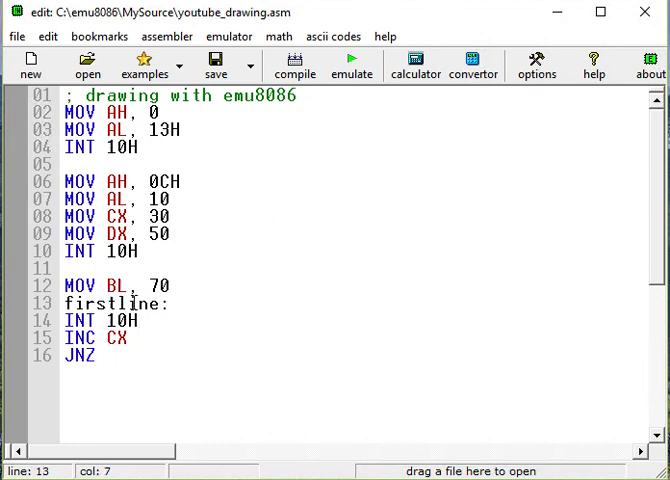
double_click(108, 300)
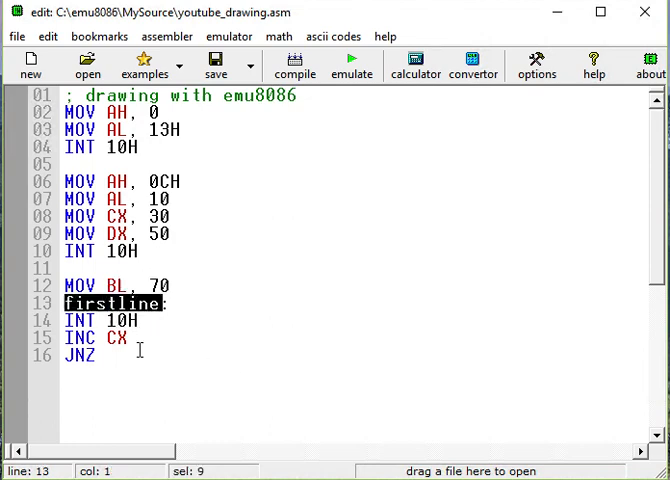
click(110, 356)
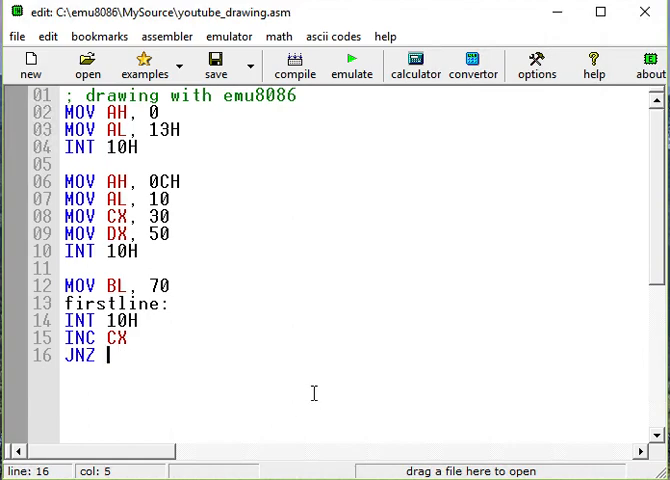
text(firstline)
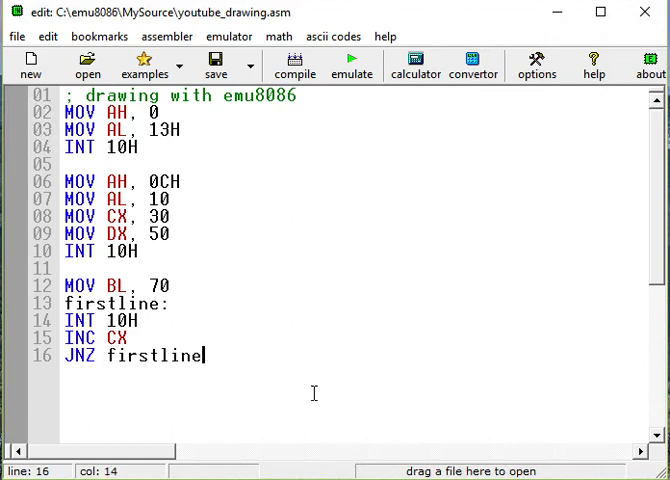
click(352, 66)
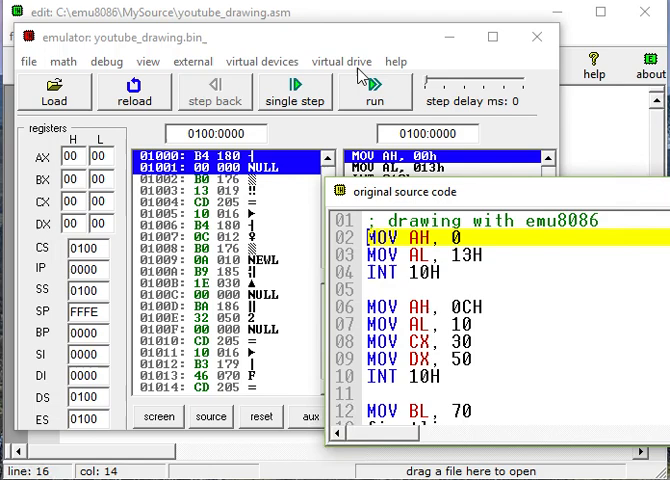
click(376, 90)
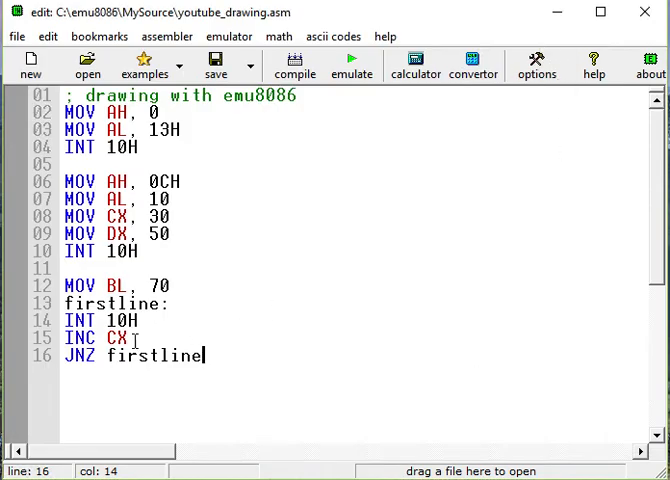
Insert DEC BL before JNZ firstline so the loop counts down from 70, then load it into the emulator.
double_click(158, 284)
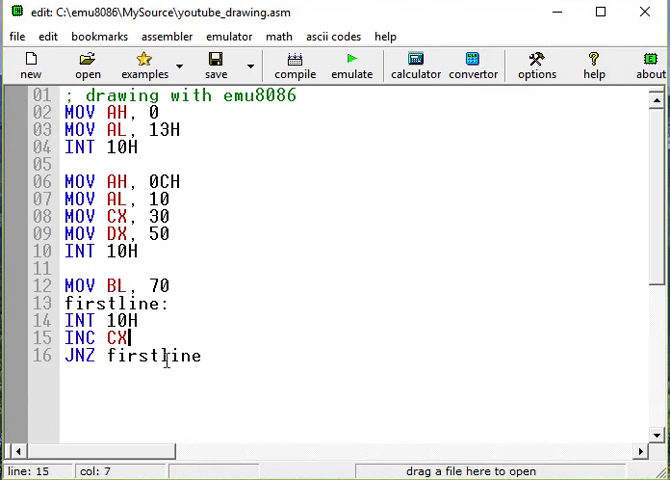
text(D)
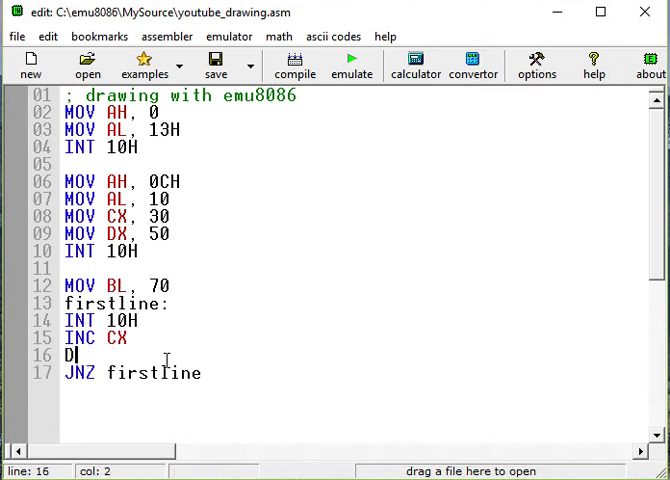
text(EX)
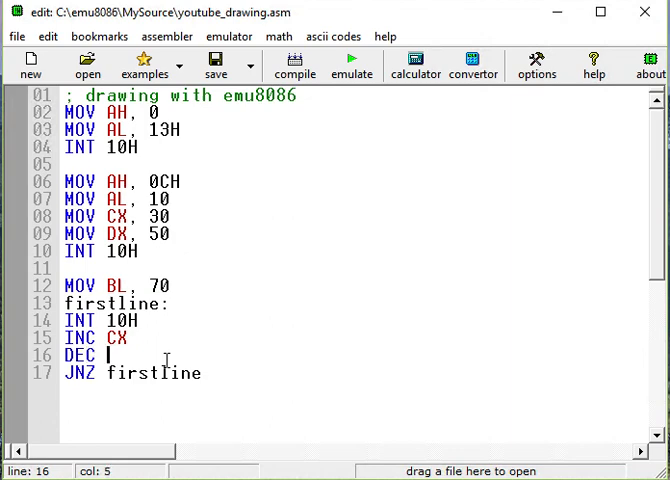
text(BL)
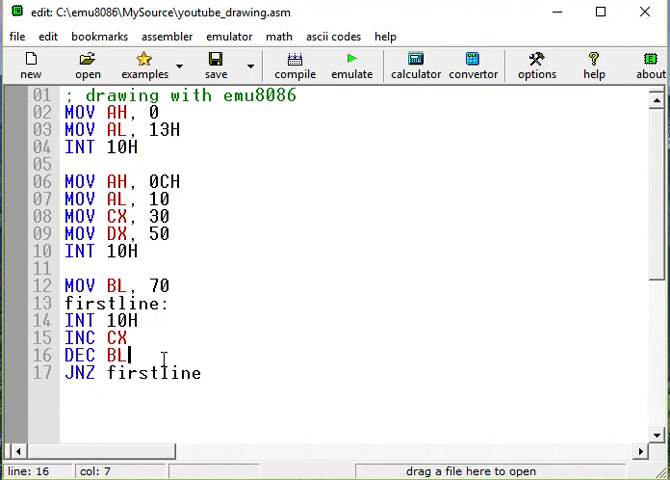
double_click(156, 284)
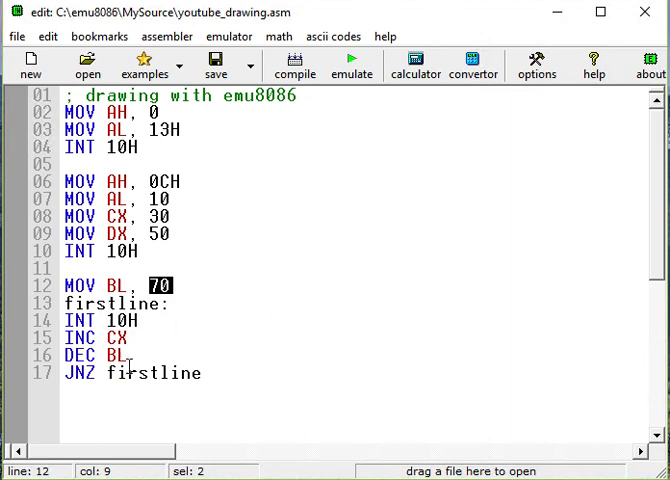
double_click(78, 372)
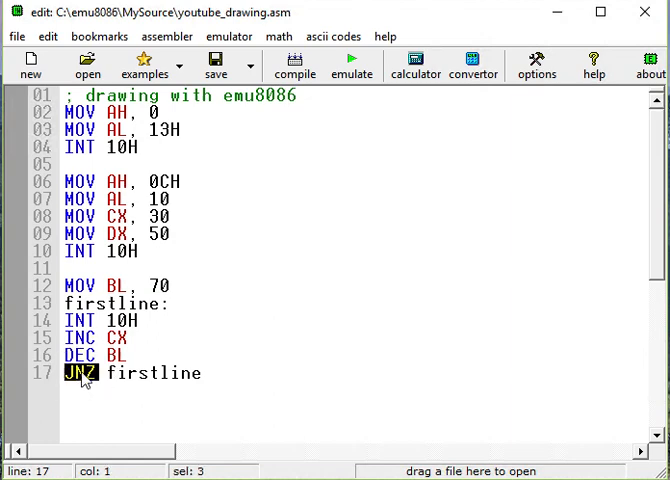
click(192, 356)
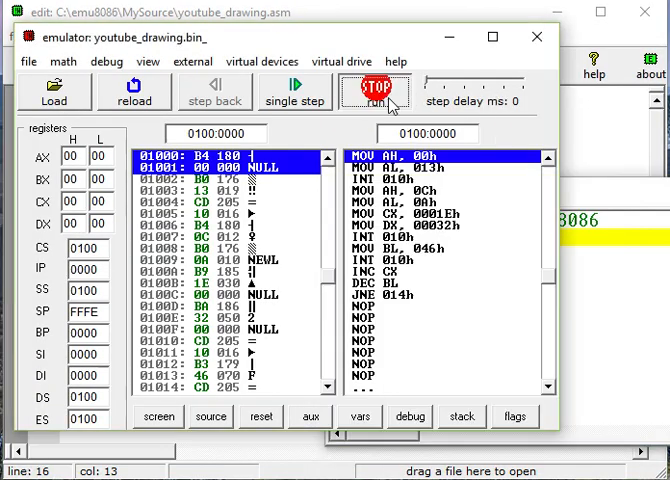
Run the program to draw the horizontal line, then close the emulator.
click(156, 418)
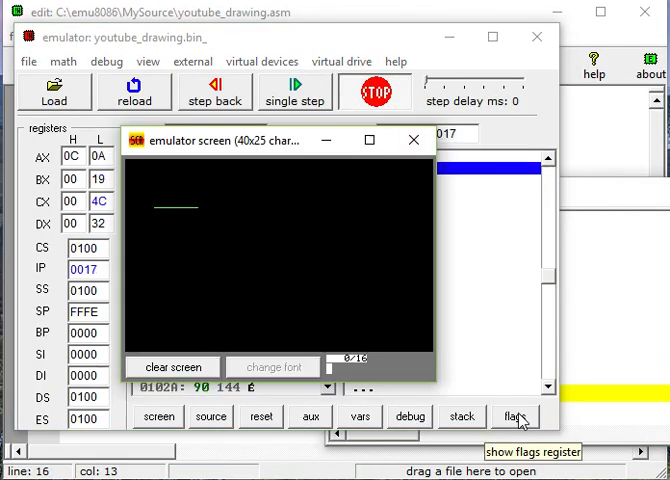
click(382, 88)
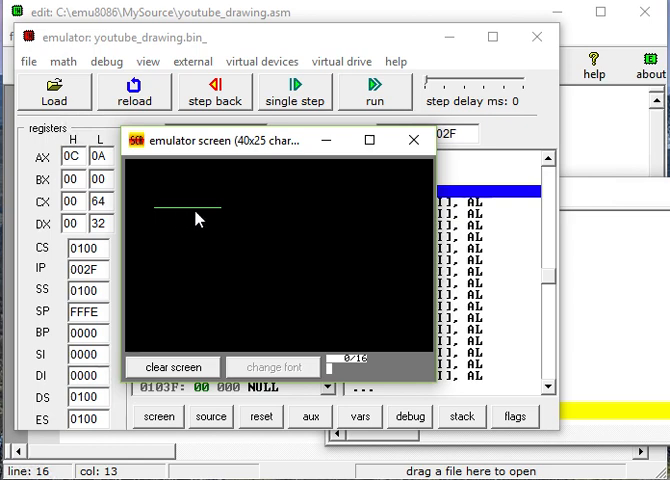
mouse_move(222, 222)
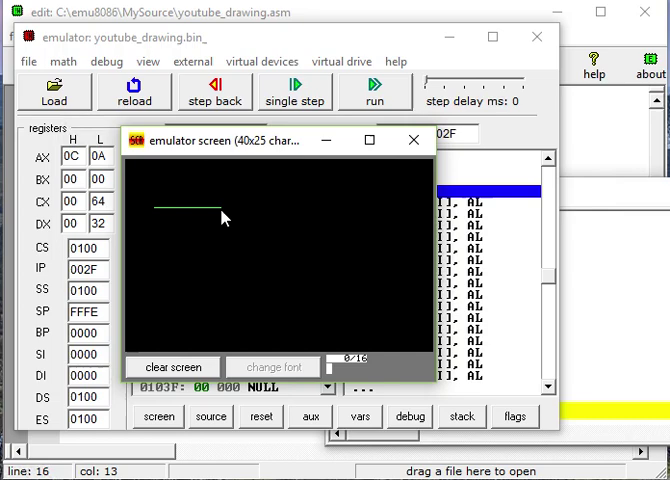
mouse_move(220, 284)
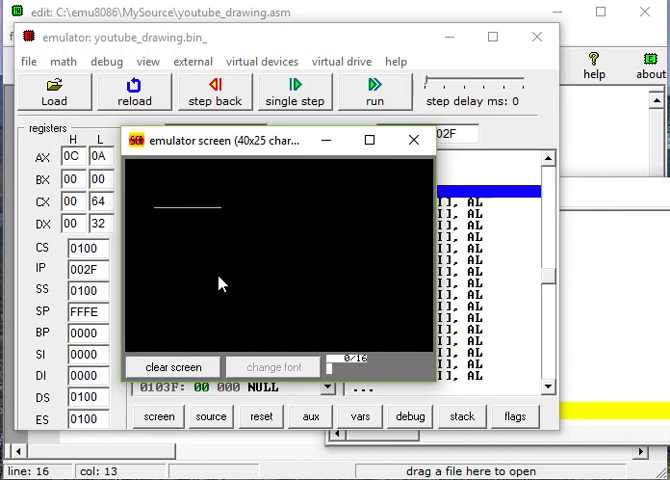
click(412, 140)
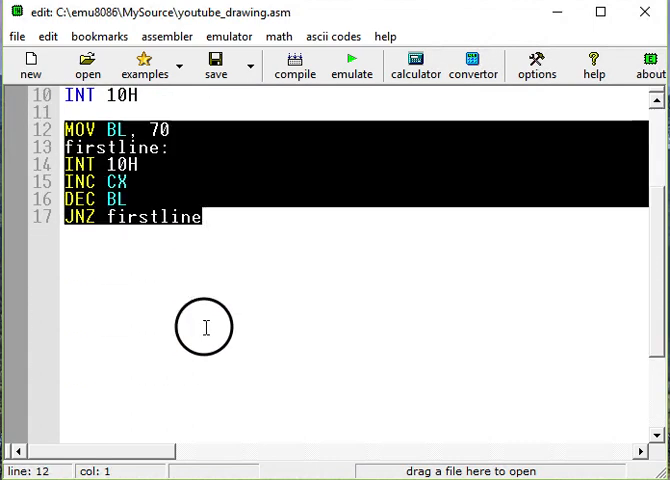
Duplicate the first-line loop below and rename its label to secondline.
scroll(down, 3)
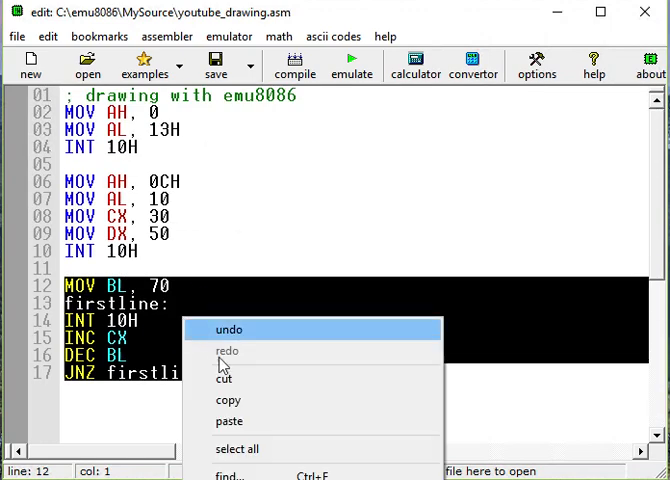
click(394, 344)
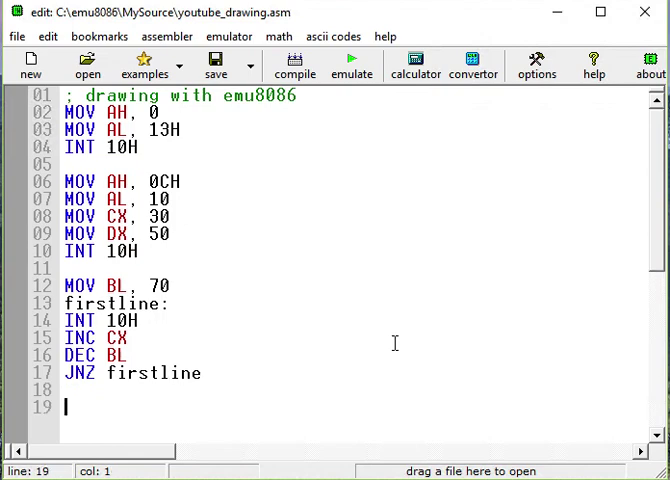
text(MOV BL, 70)
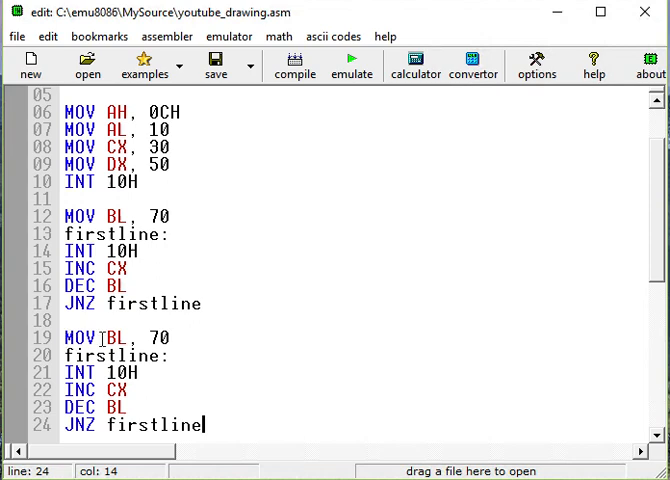
double_click(156, 336)
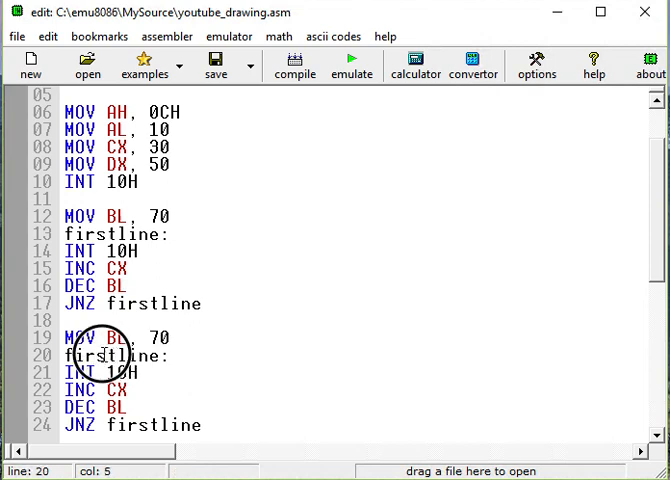
double_click(90, 356)
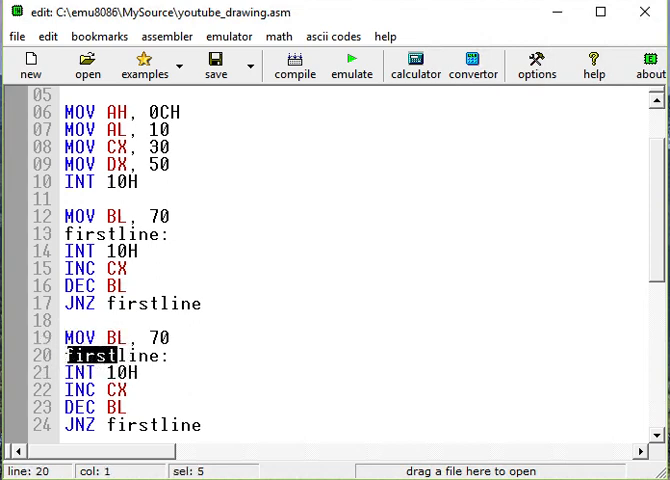
text(second)
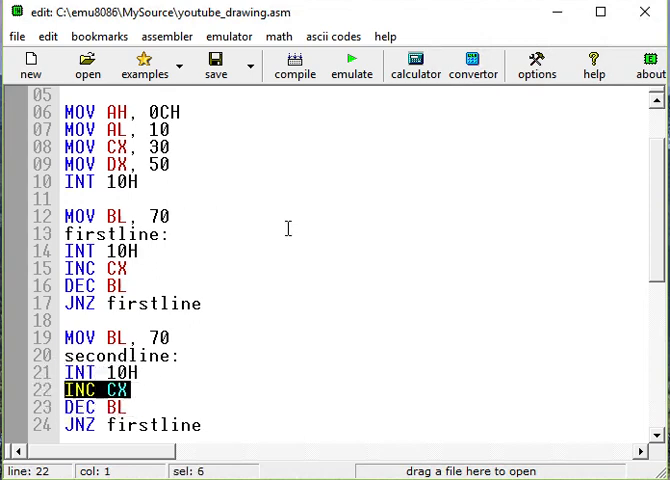
mouse_move(244, 372)
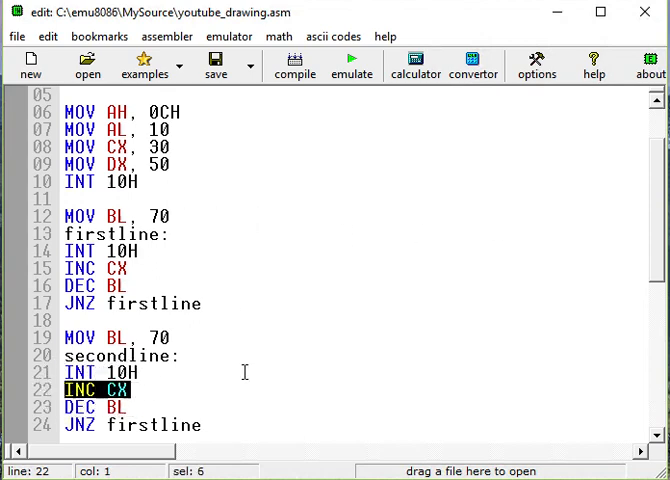
Change the second loop's INC CX to INC DX and copy the secondline label name.
click(126, 386)
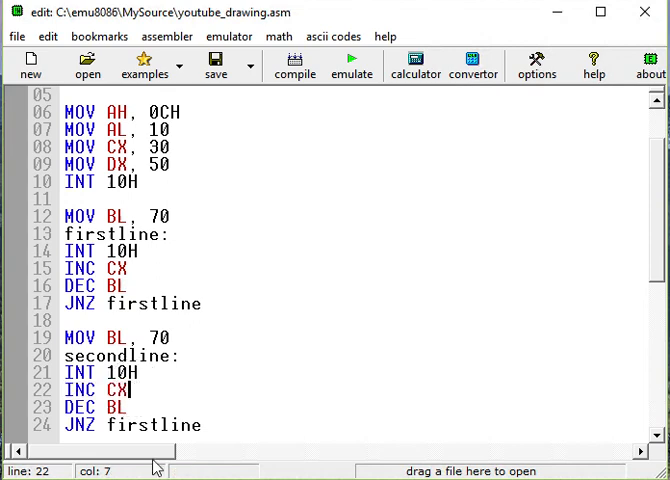
key(BackSpace)
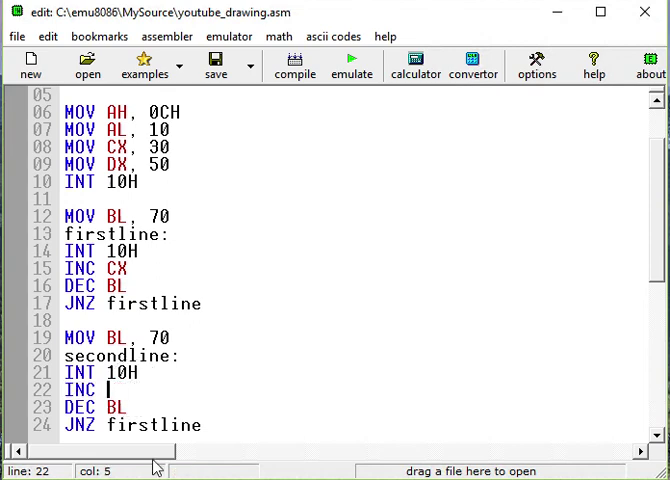
text(DX)
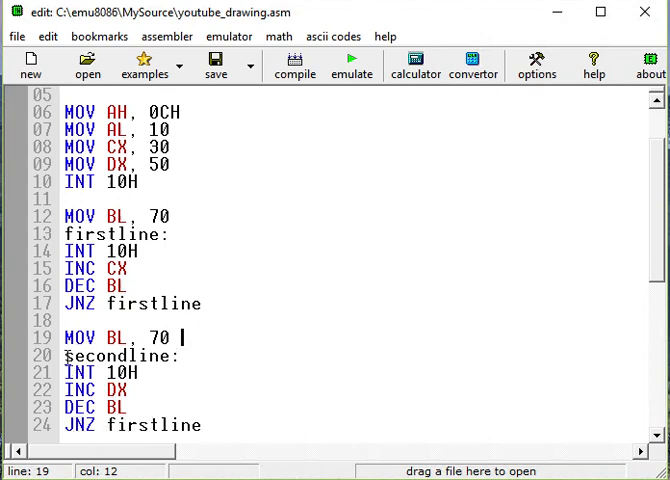
double_click(118, 356)
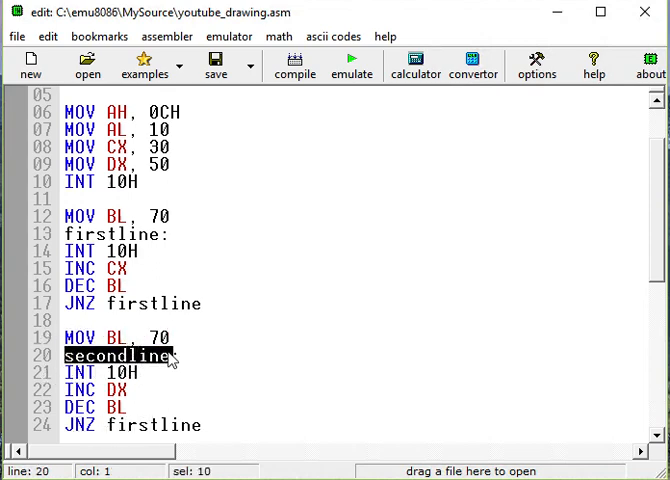
right_click(170, 356)
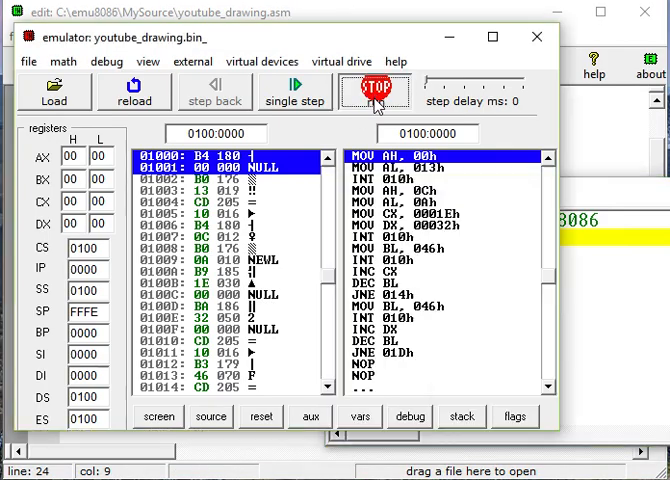
Run the program to draw the horizontal and vertical lines, dismiss the halt notice and close the emulator.
click(156, 418)
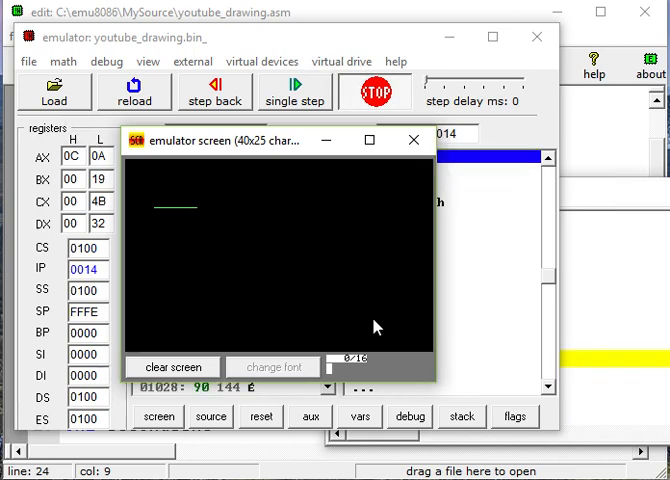
click(286, 92)
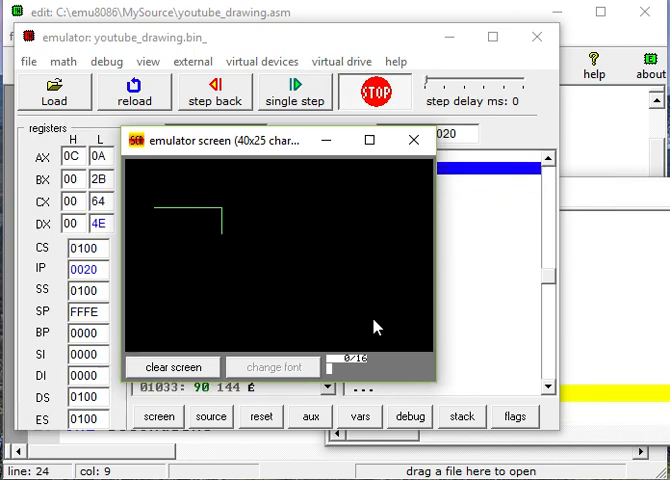
click(378, 90)
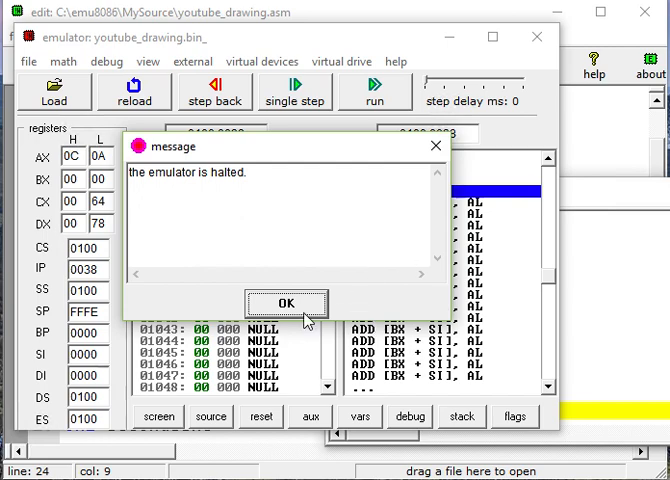
click(286, 304)
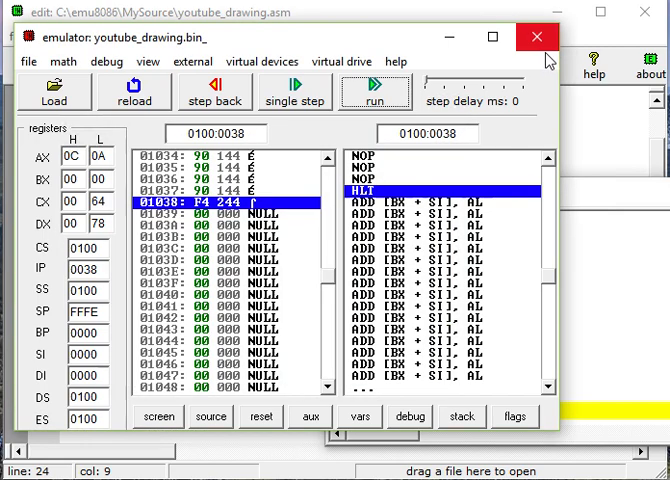
click(532, 36)
text(JNZ secondline)
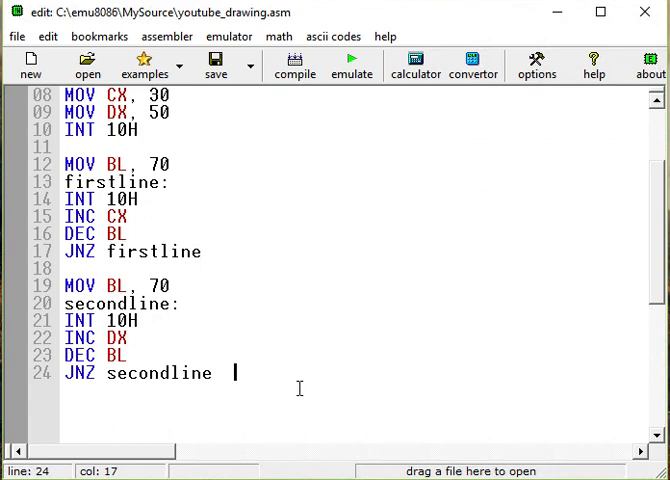
Paste a third loop block and rename its label to thirdline.
text(MOV BL, 70)
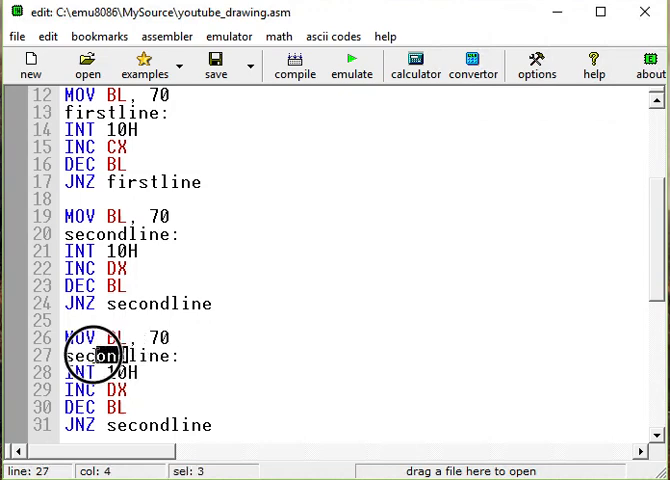
double_click(90, 356)
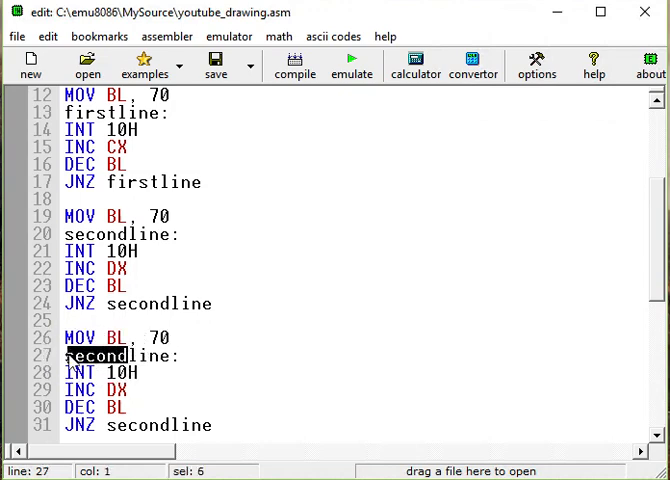
text(TH)
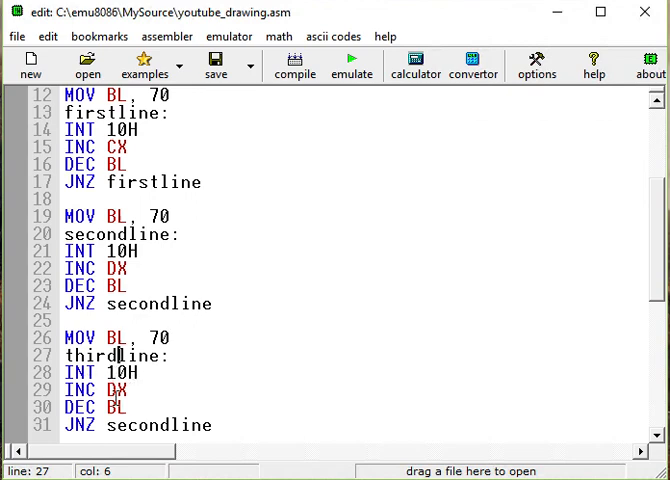
double_click(112, 388)
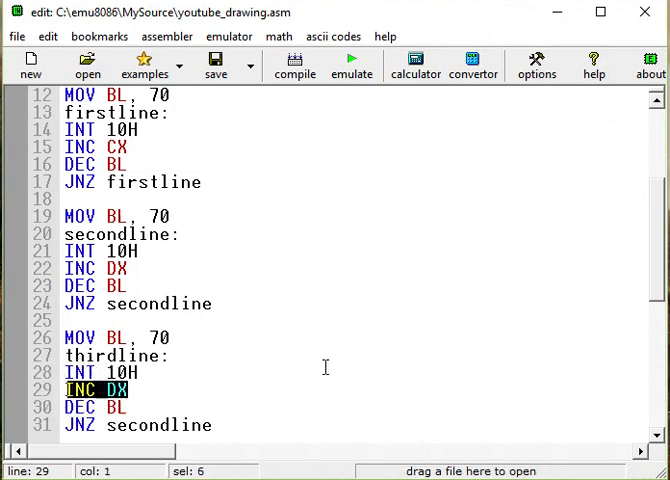
mouse_move(190, 368)
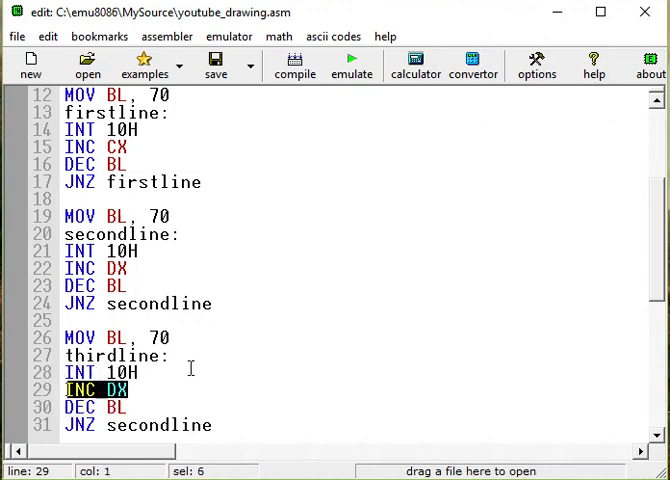
Make the third loop decrement CX and jump back to thirdline.
text(D)
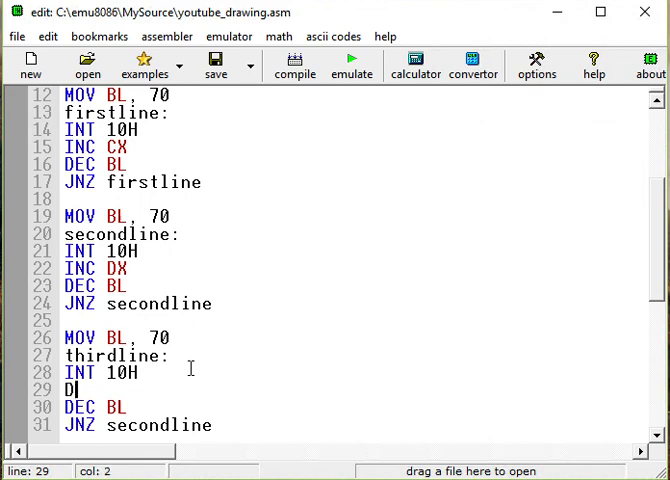
text(EC CX)
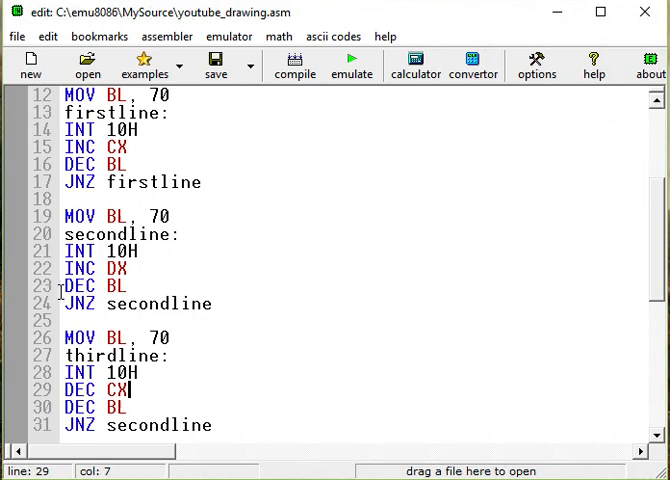
mouse_move(440, 316)
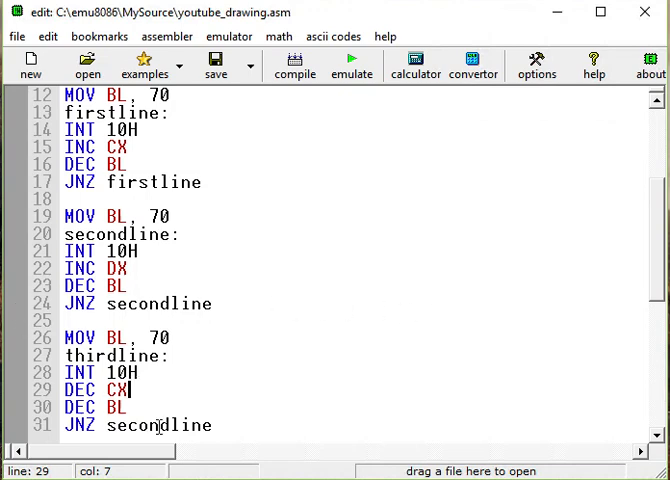
double_click(112, 200)
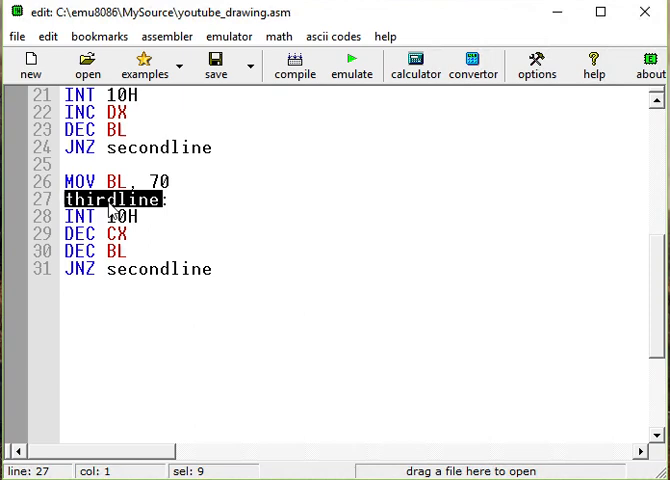
double_click(160, 268)
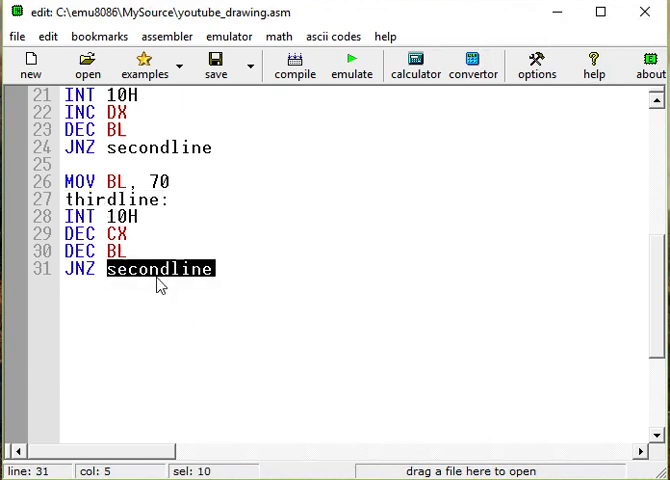
text(thirdline)
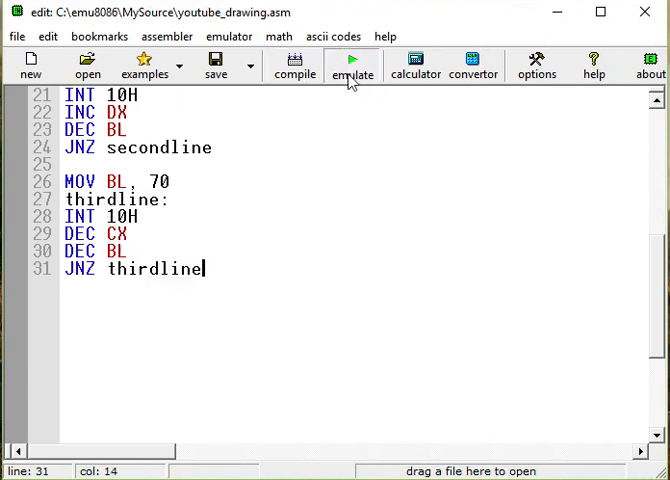
click(352, 66)
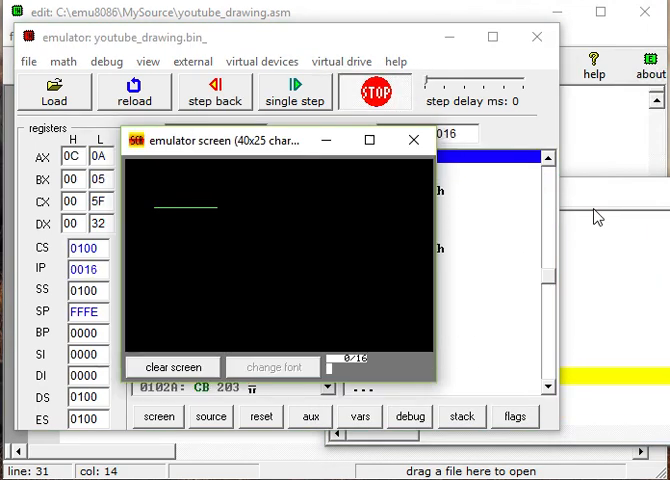
click(296, 92)
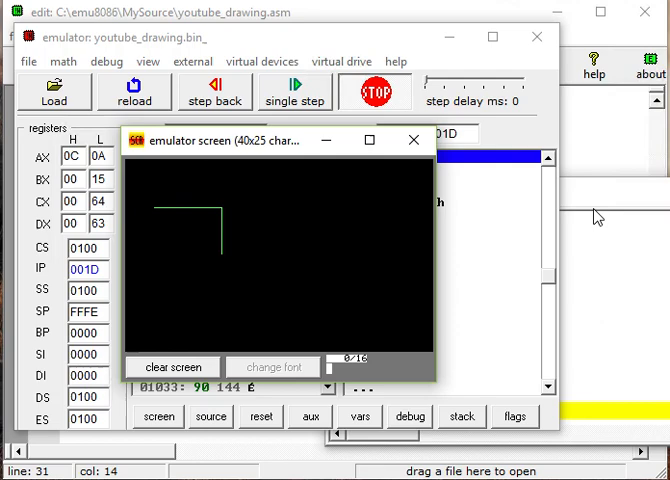
click(296, 90)
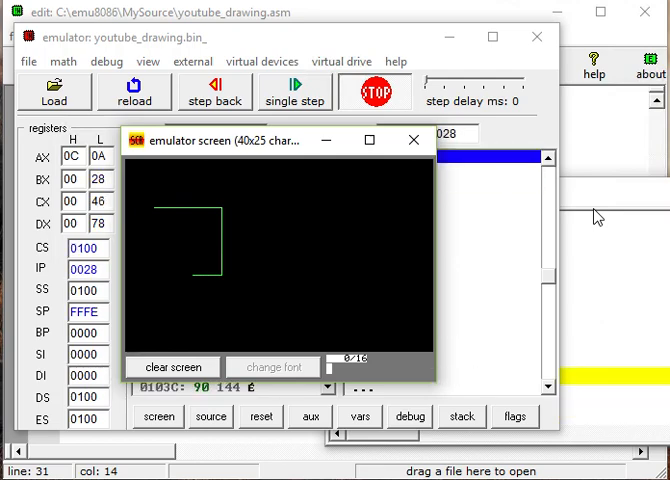
click(376, 90)
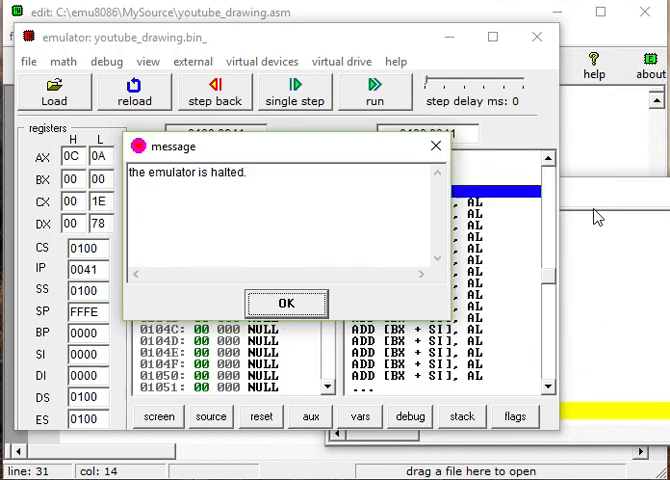
click(286, 304)
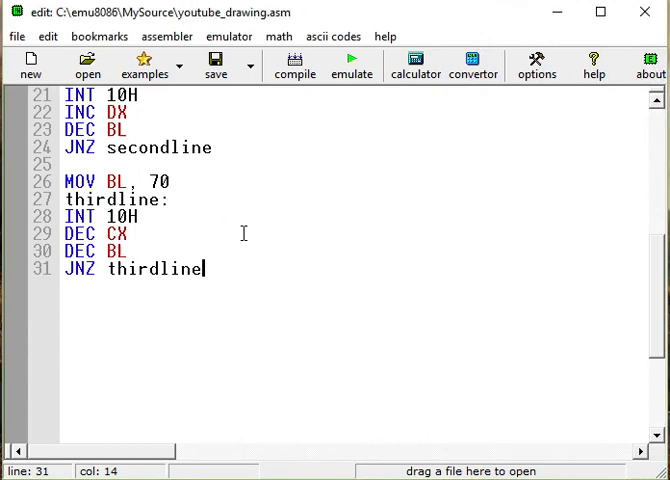
Copy the thirdline block below it and rename the label to fourthline.
key(Enter)
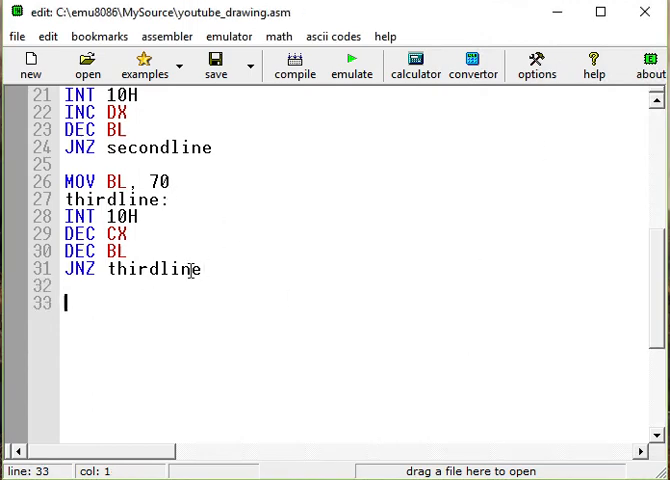
text(thirdline)
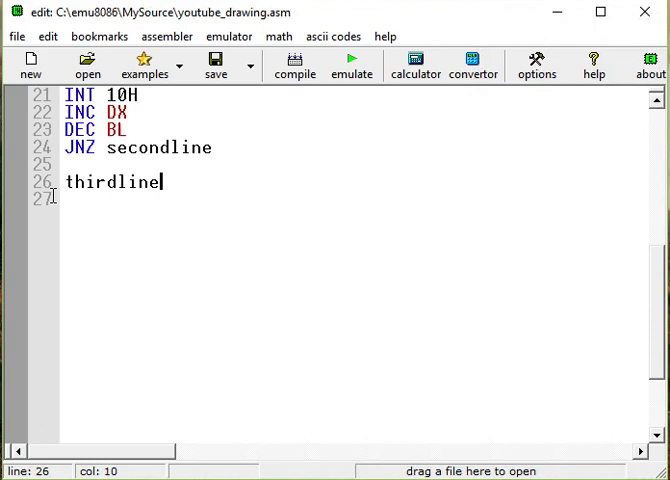
text(MOV BL, 70)
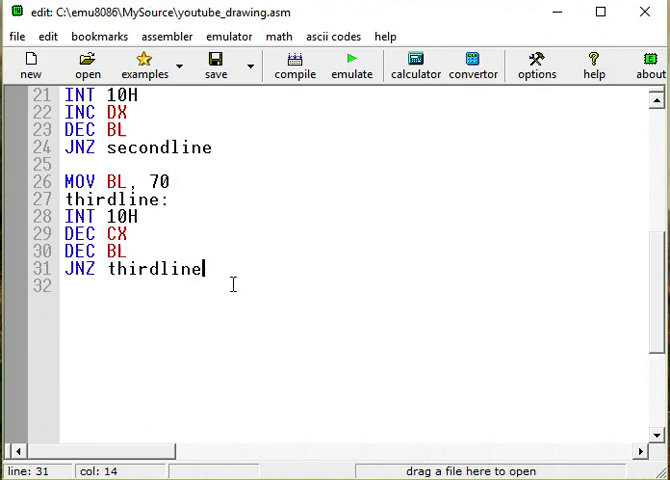
drag(60, 180, 200, 268)
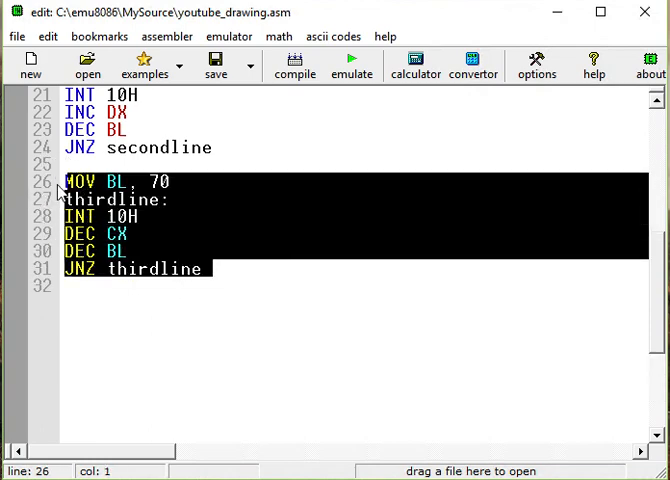
click(106, 288)
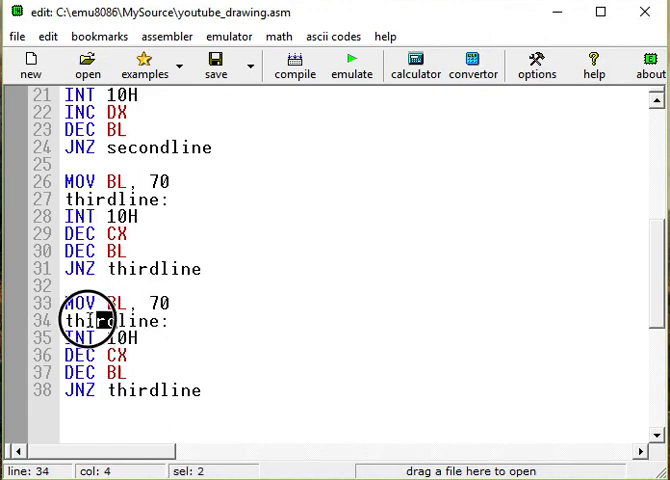
double_click(84, 320)
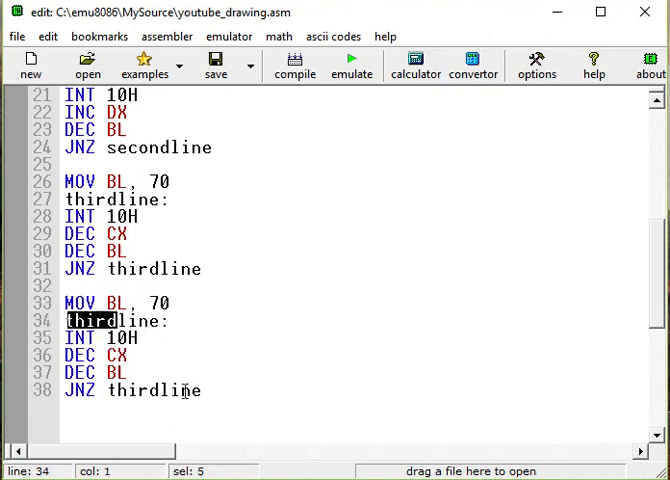
text(fourth)
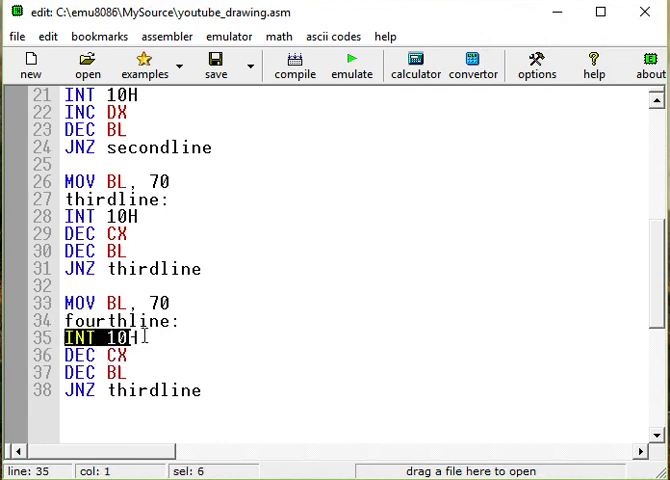
Make the fourth loop decrement DX and copy the fourthline label for its jump.
click(136, 338)
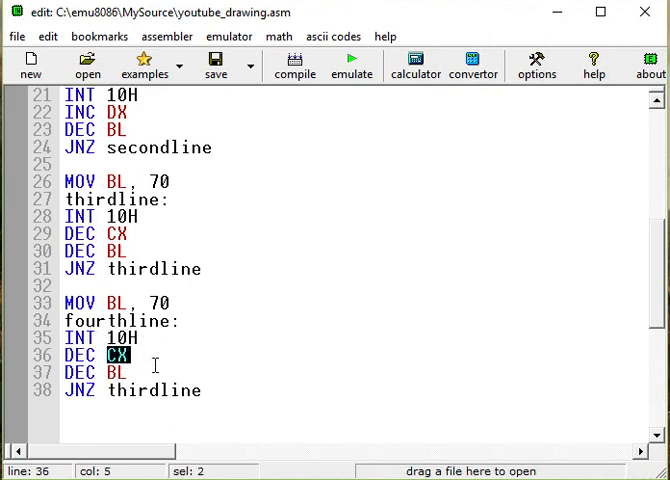
mouse_move(218, 210)
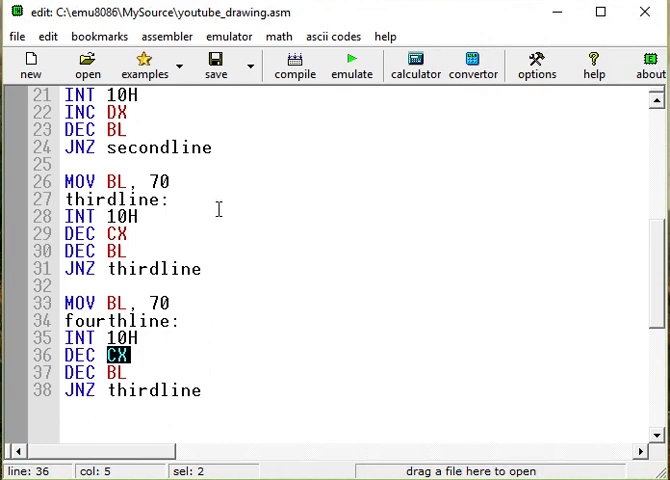
text(d)
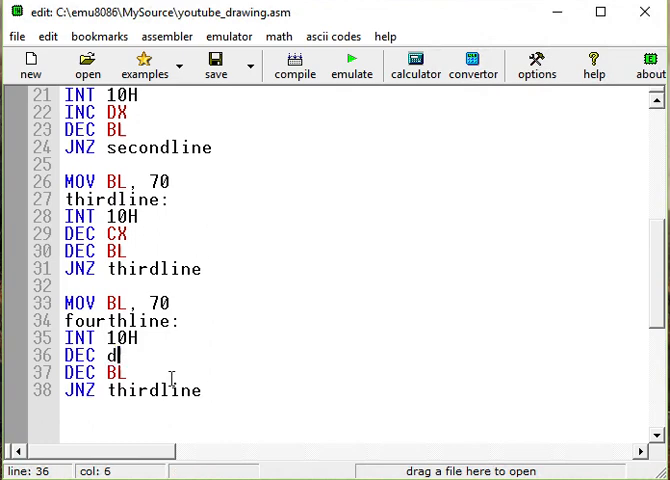
text(X)
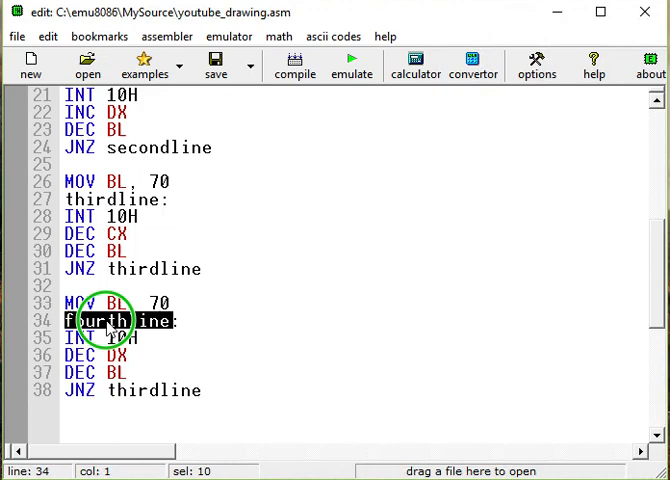
mouse_move(152, 392)
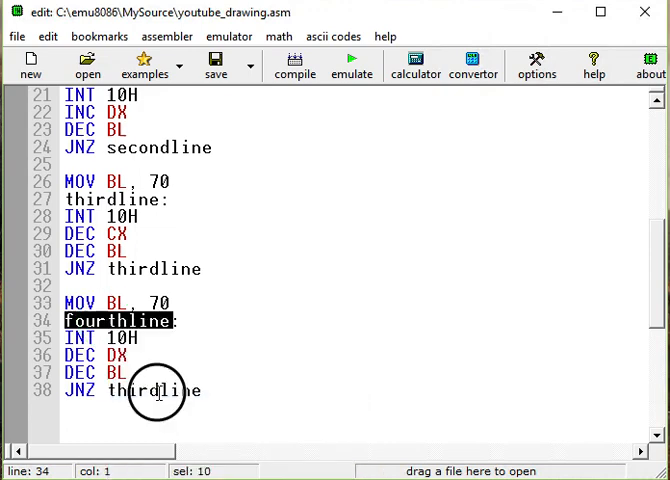
right_click(156, 392)
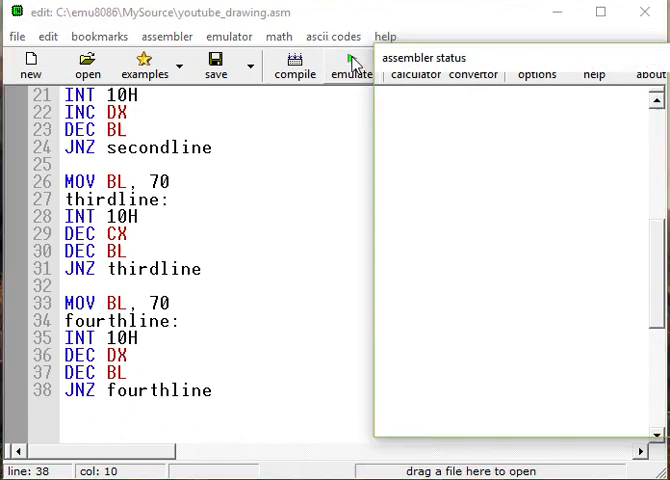
click(348, 64)
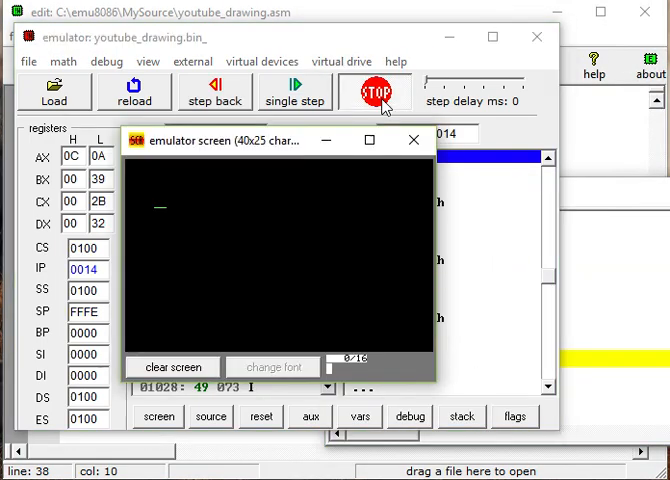
click(294, 92)
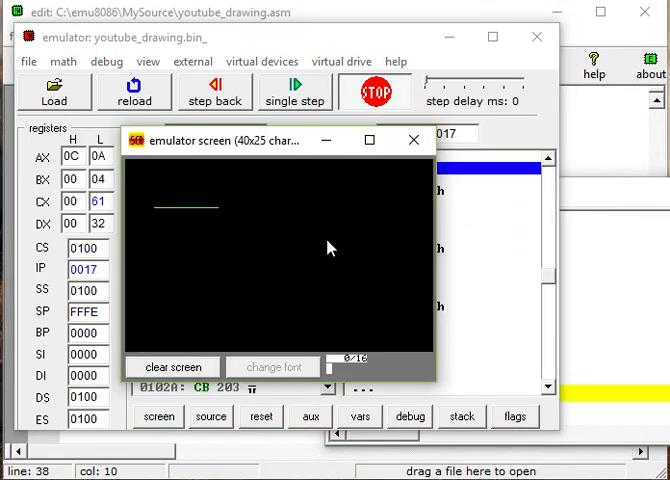
click(296, 92)
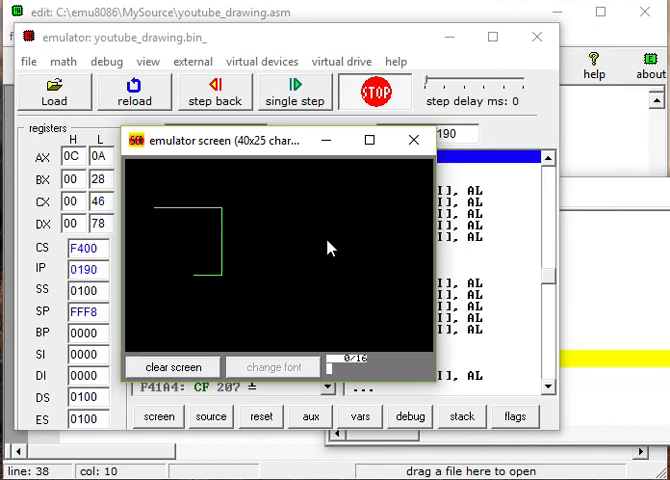
click(296, 92)
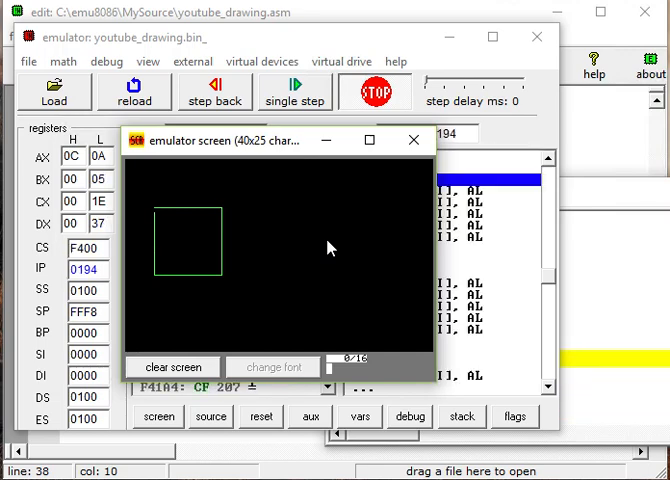
click(374, 92)
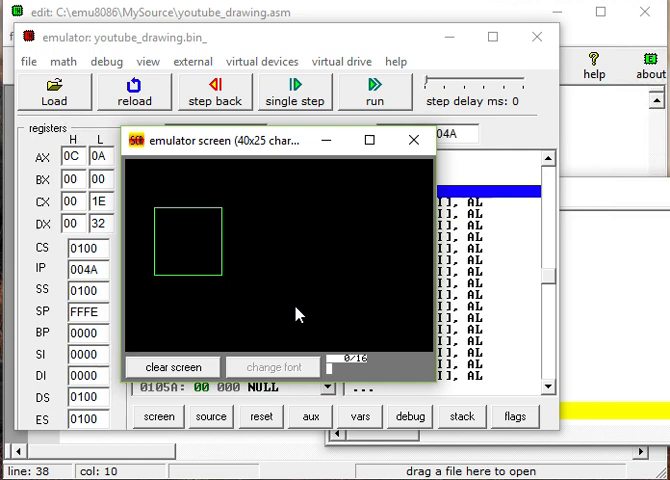
mouse_move(240, 216)
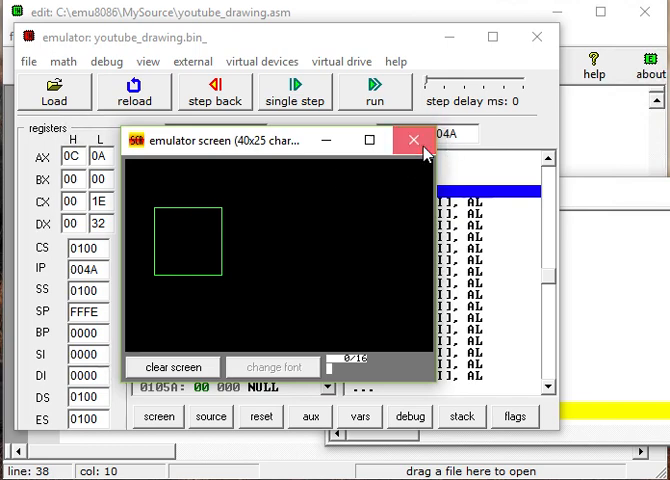
click(412, 140)
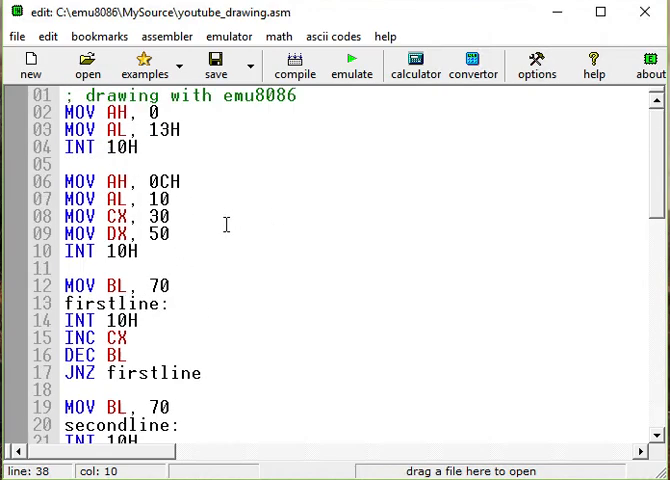
Add the comment '; another square' on line 42 after the fourthline loop.
scroll(down, 3)
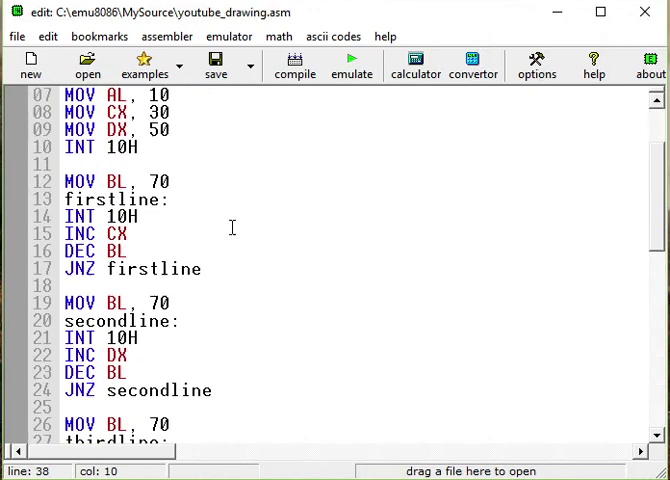
scroll(up, 3)
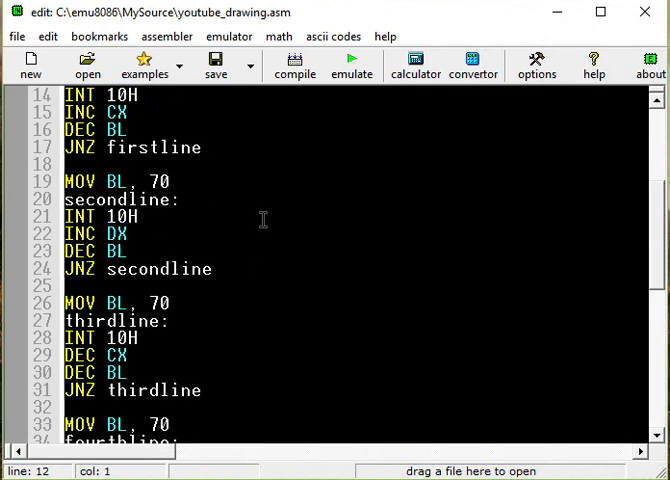
right_click(264, 220)
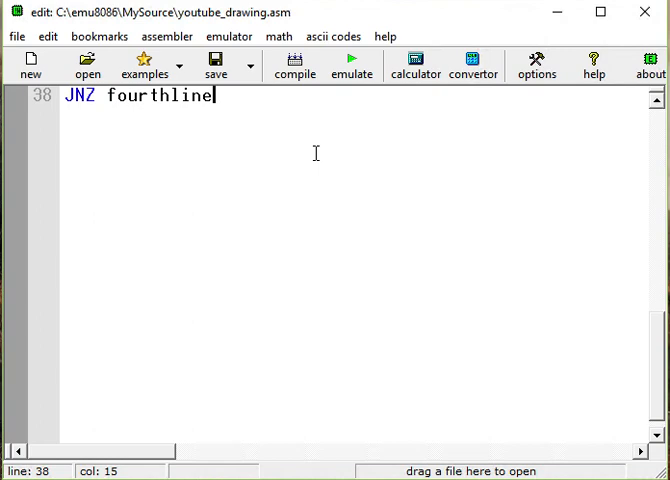
key(Enter)
text(;)
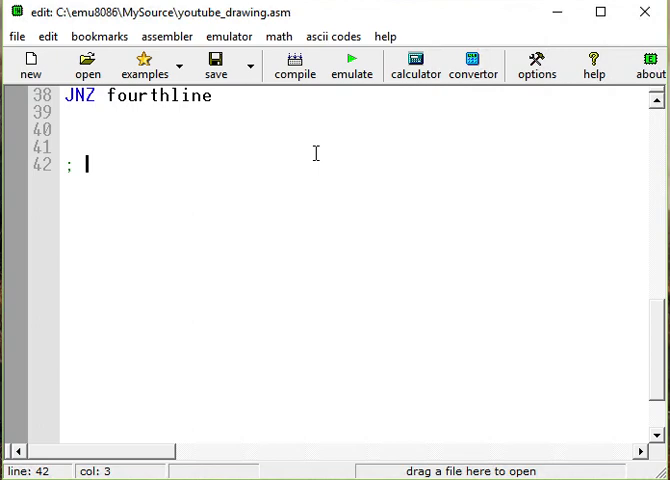
text(se)
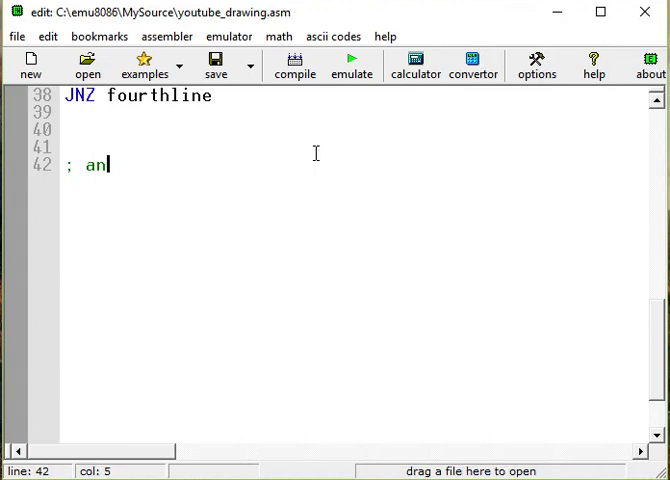
text(other)
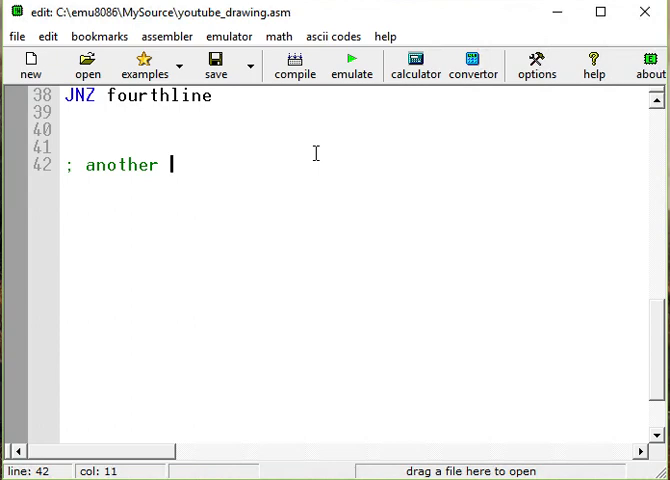
text(square)
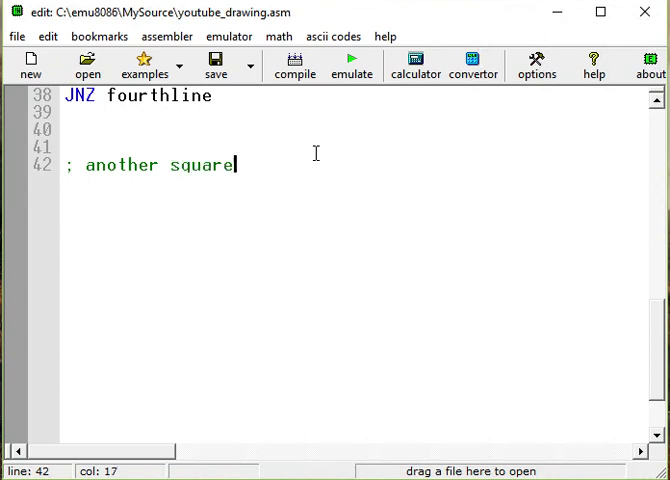
key(Enter)
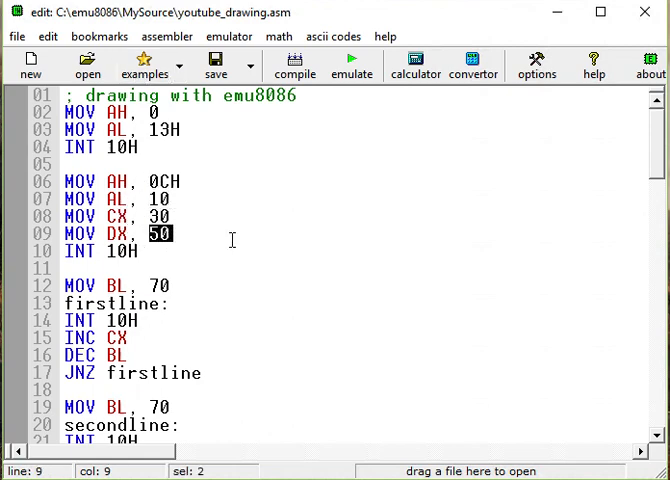
mouse_move(228, 248)
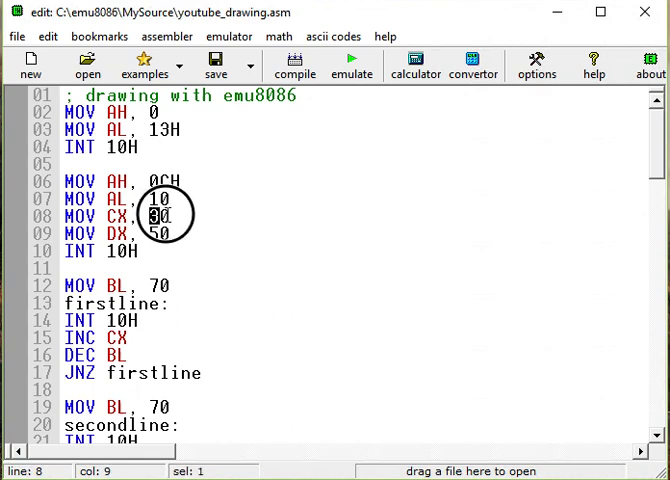
Check the first square's starting CX value of 30 in the copied loop code.
double_click(156, 216)
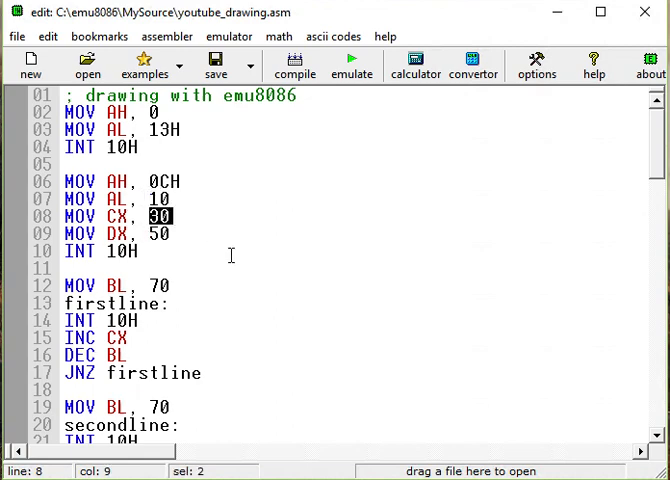
scroll(down, 3)
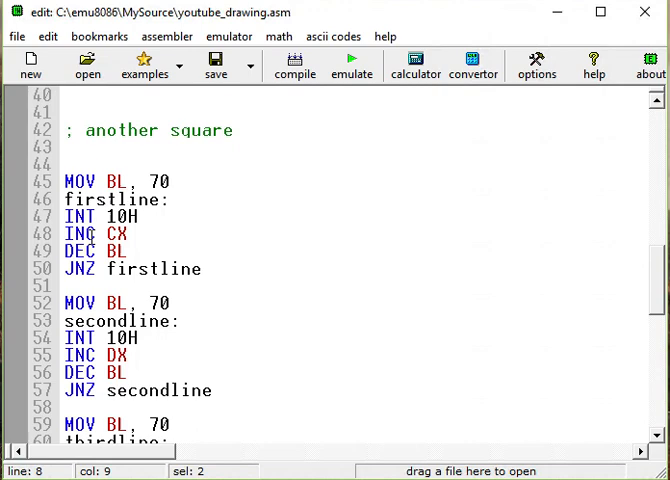
Add MOV CX, 120 and MOV DX, 50 above the copied loops for the second square.
click(76, 164)
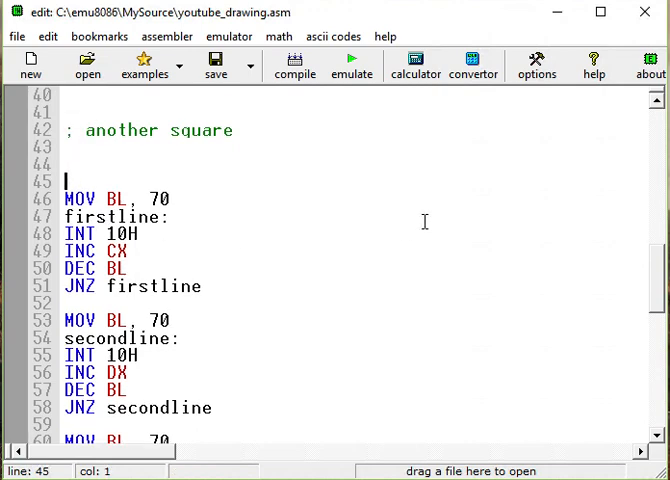
text(mov)
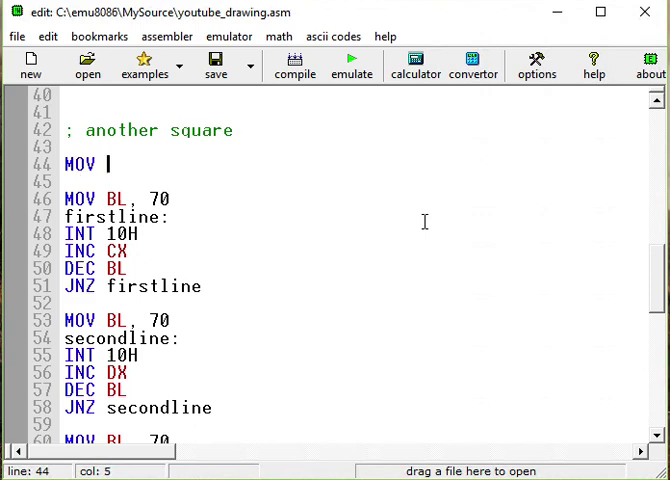
text(CX,)
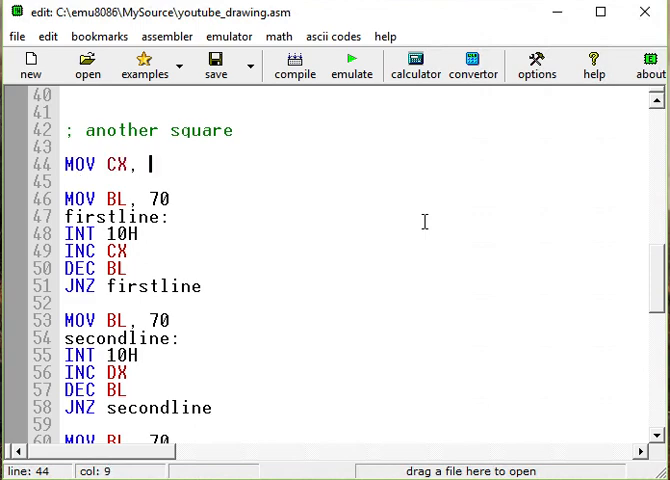
text(120)
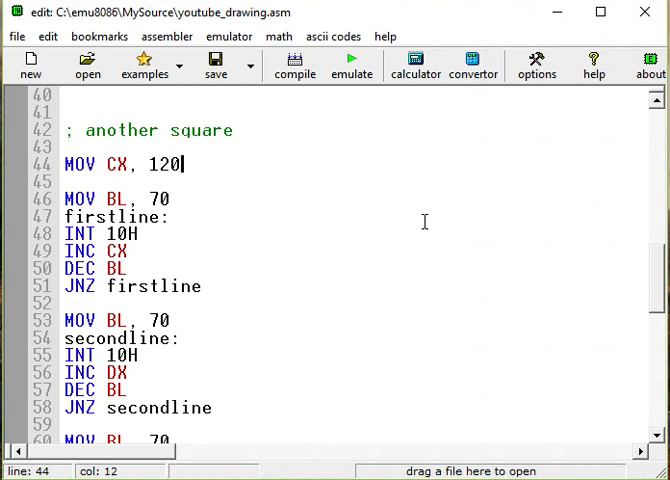
text(MOC)
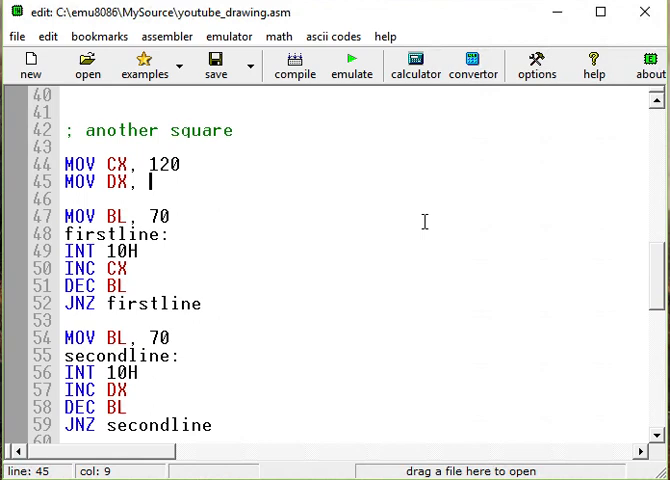
text(5)
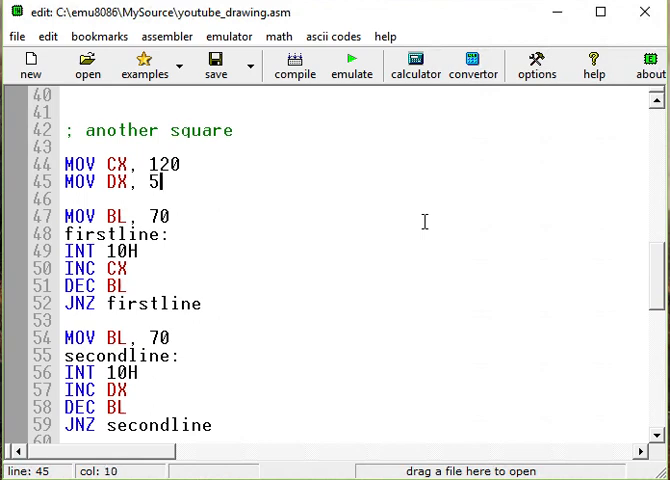
text(0)
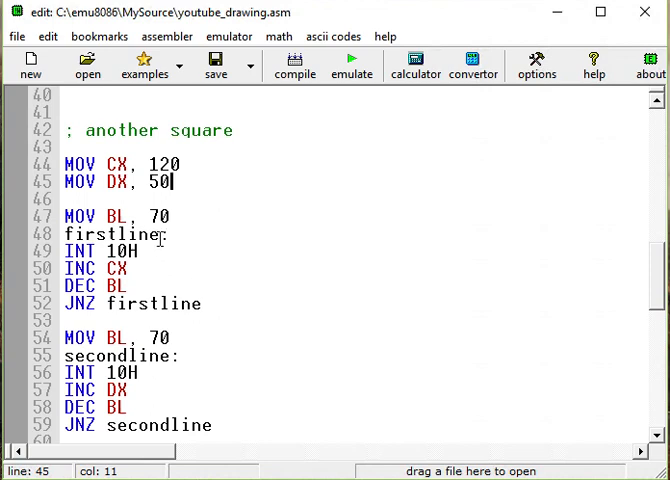
Rename the copied loop labels and JNZ targets to firstline1 through fourthline1.
click(148, 232)
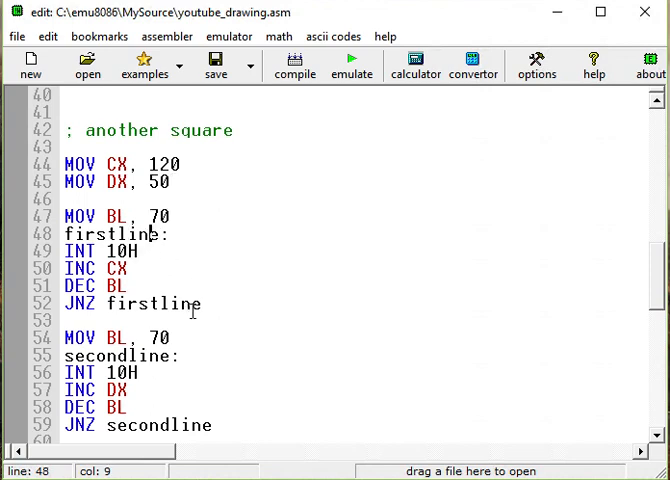
text(1)
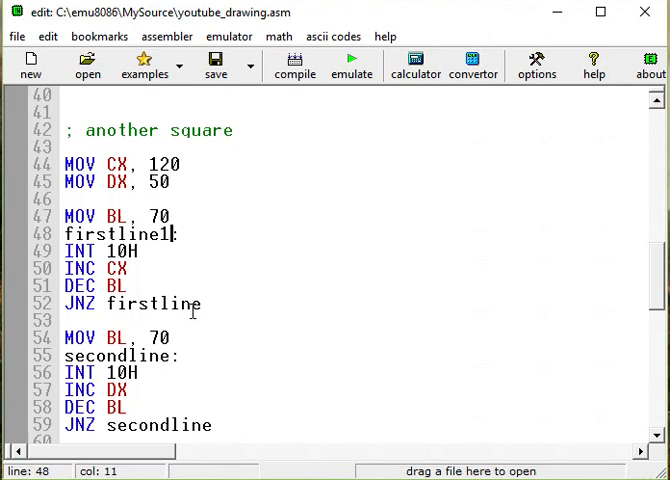
text(1)
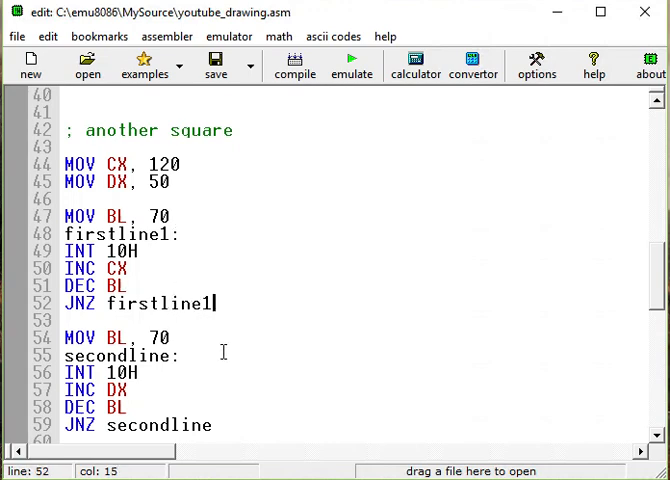
text(1)
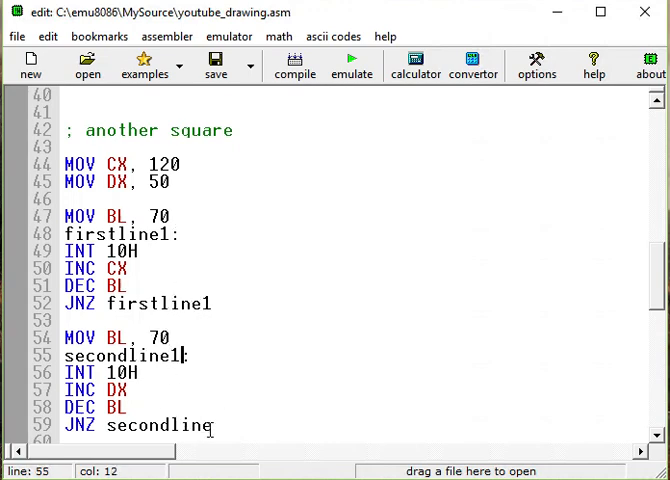
scroll(down, 3)
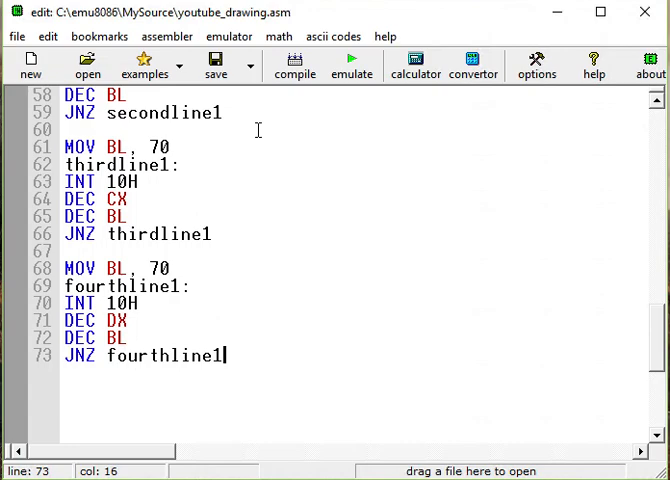
Assemble and run the program so the emulator draws both squares and halts.
click(352, 64)
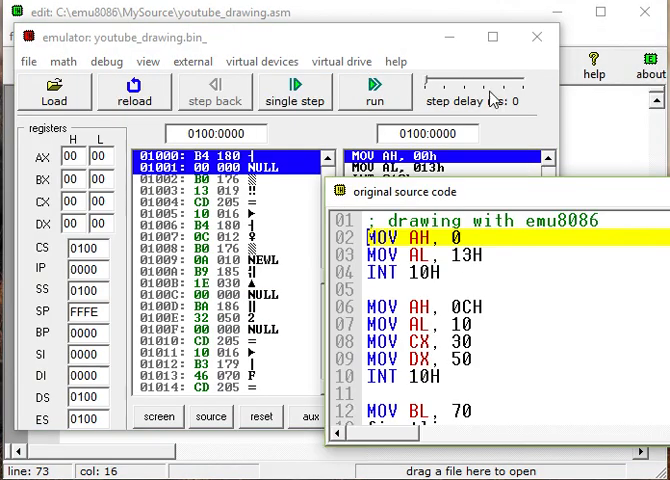
click(380, 90)
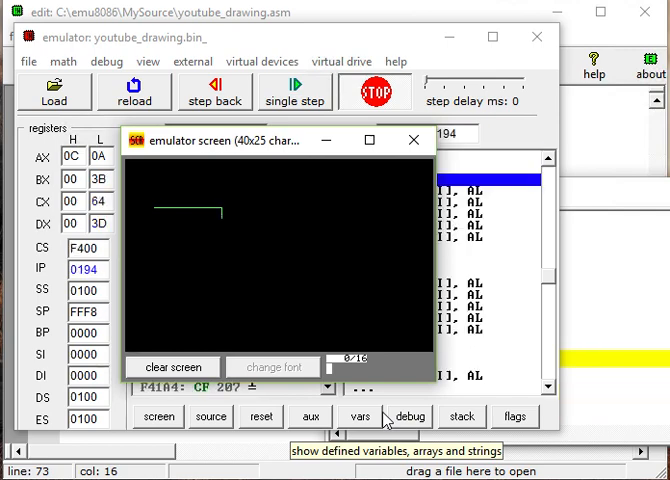
click(296, 92)
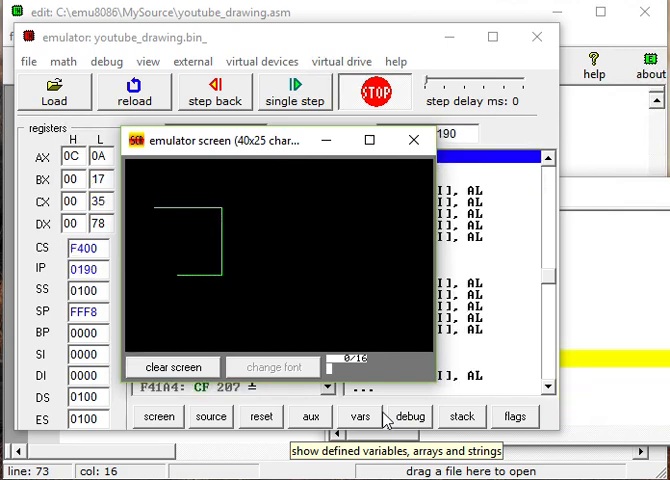
click(296, 92)
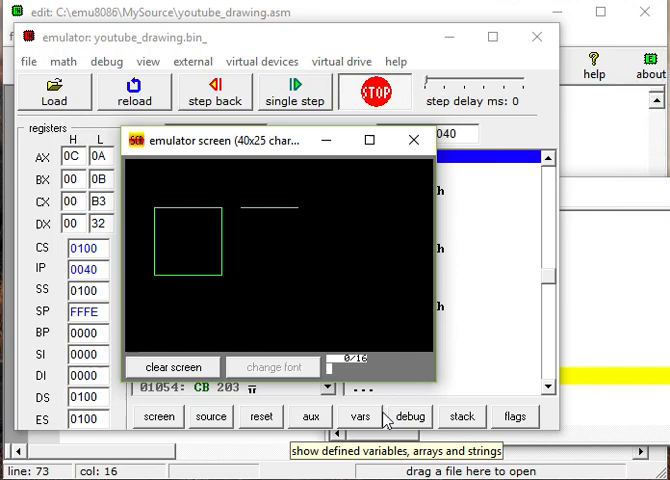
click(294, 92)
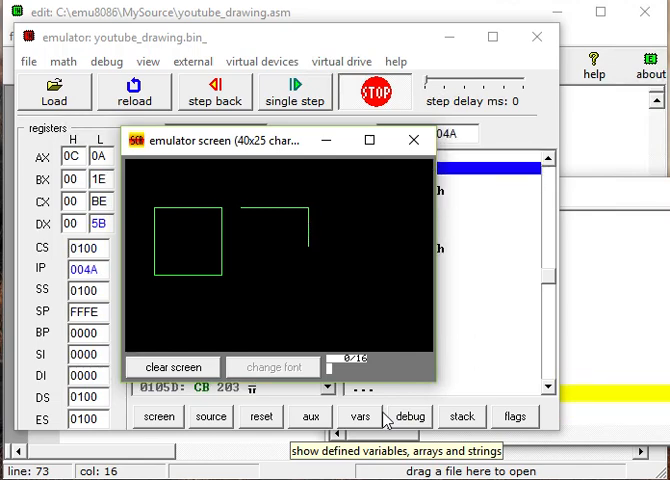
click(294, 92)
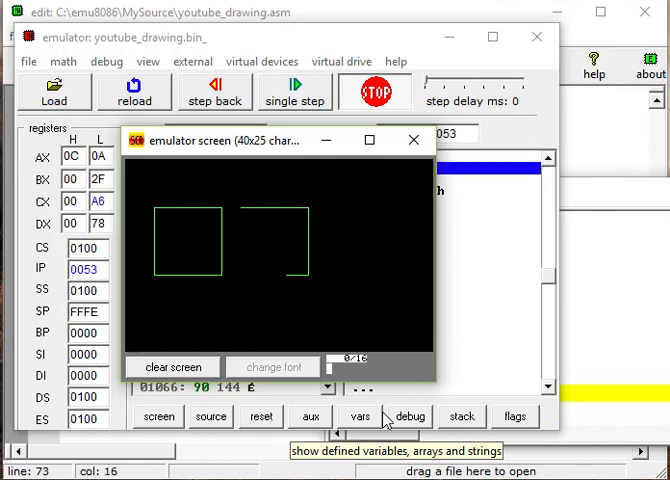
click(294, 92)
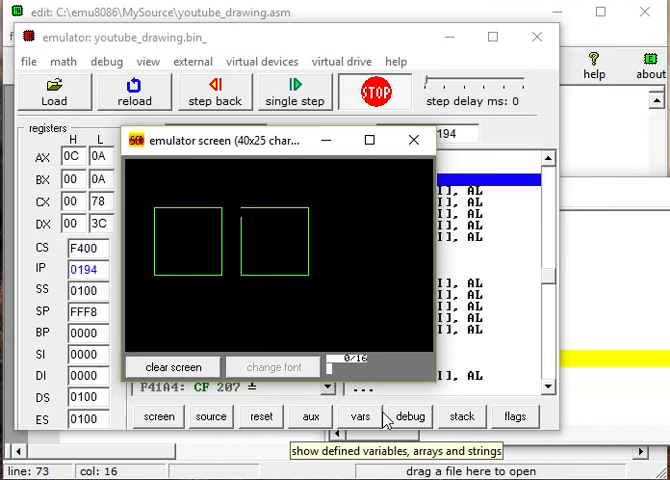
click(378, 90)
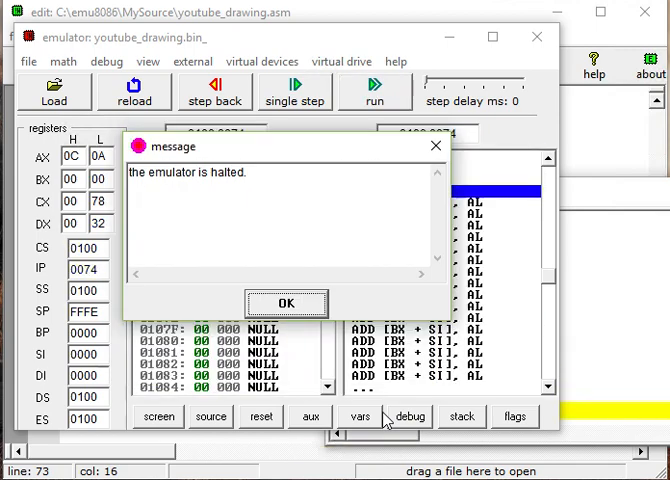